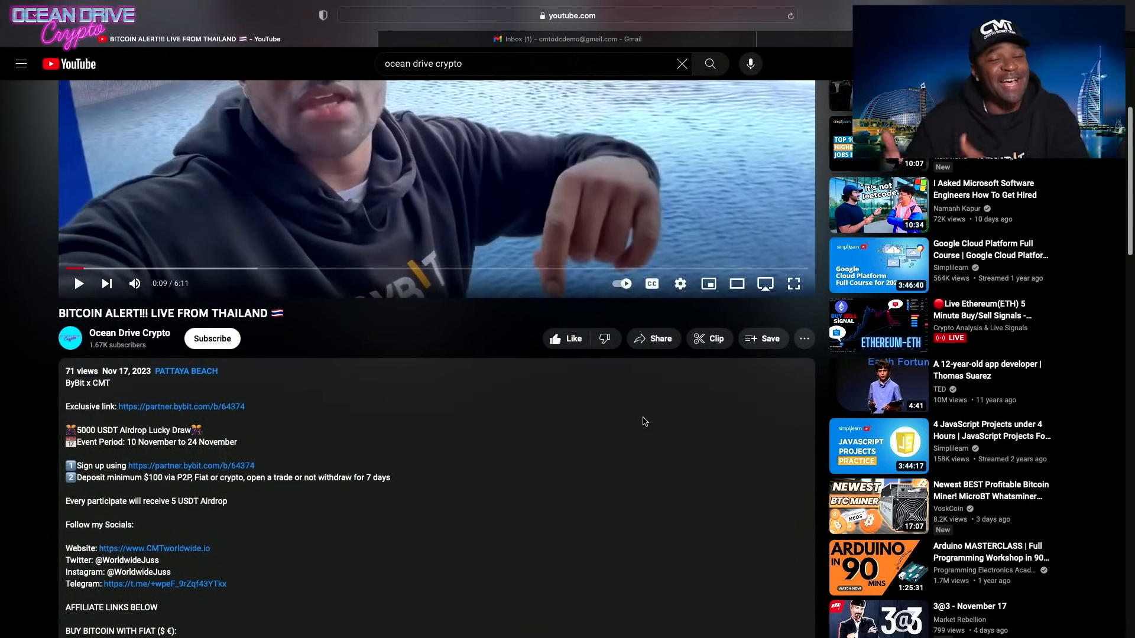
mouse_move(600, 422)
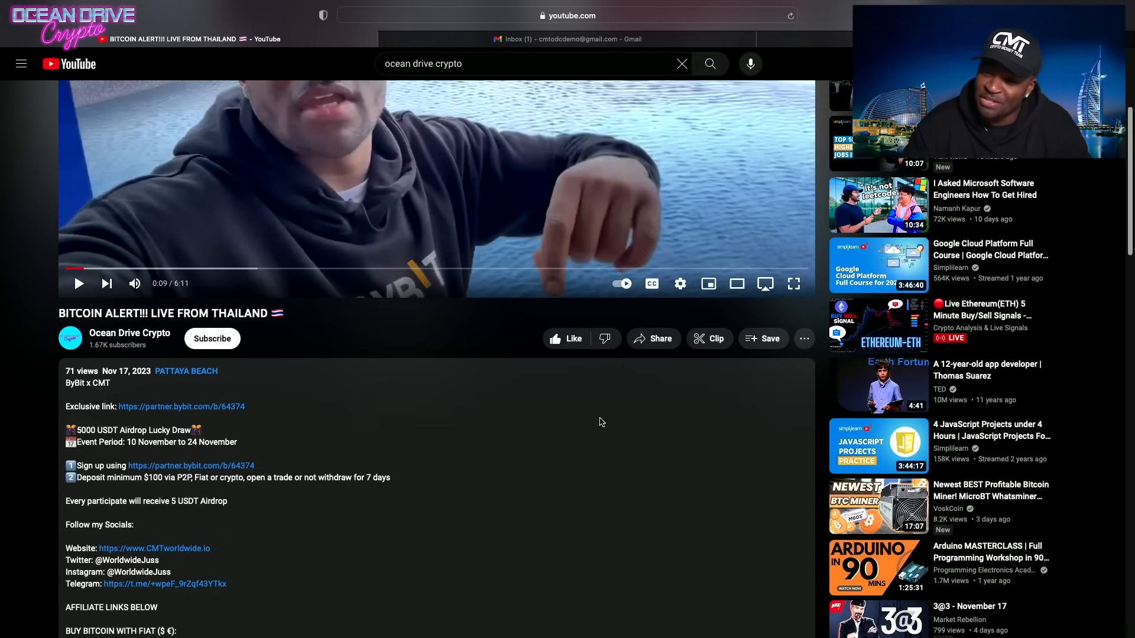
mouse_move(164, 386)
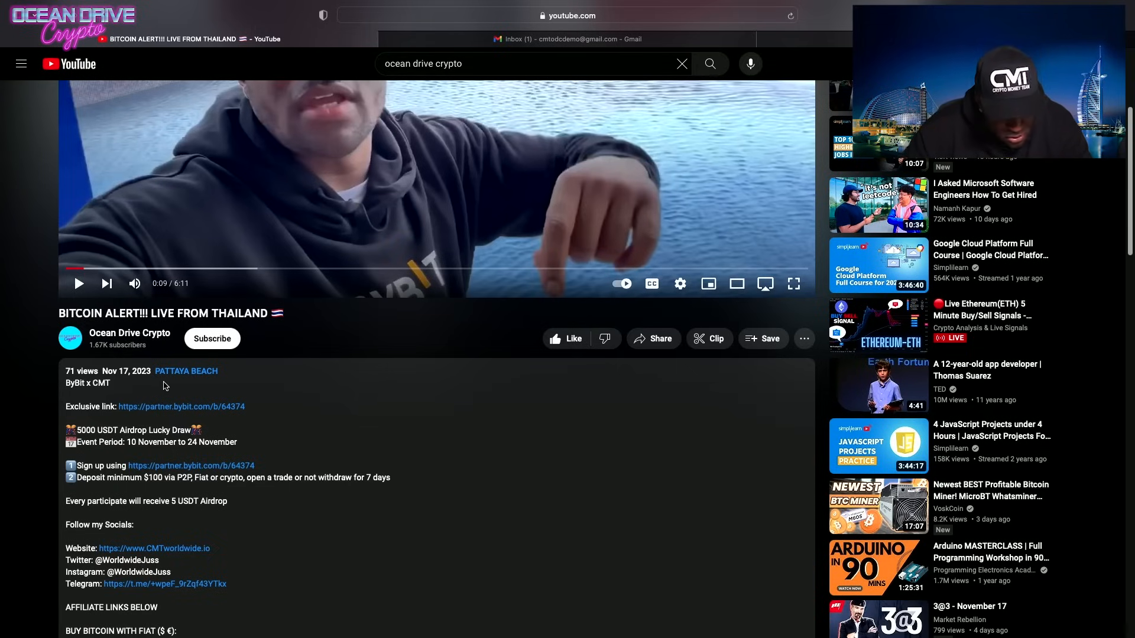
mouse_move(175, 416)
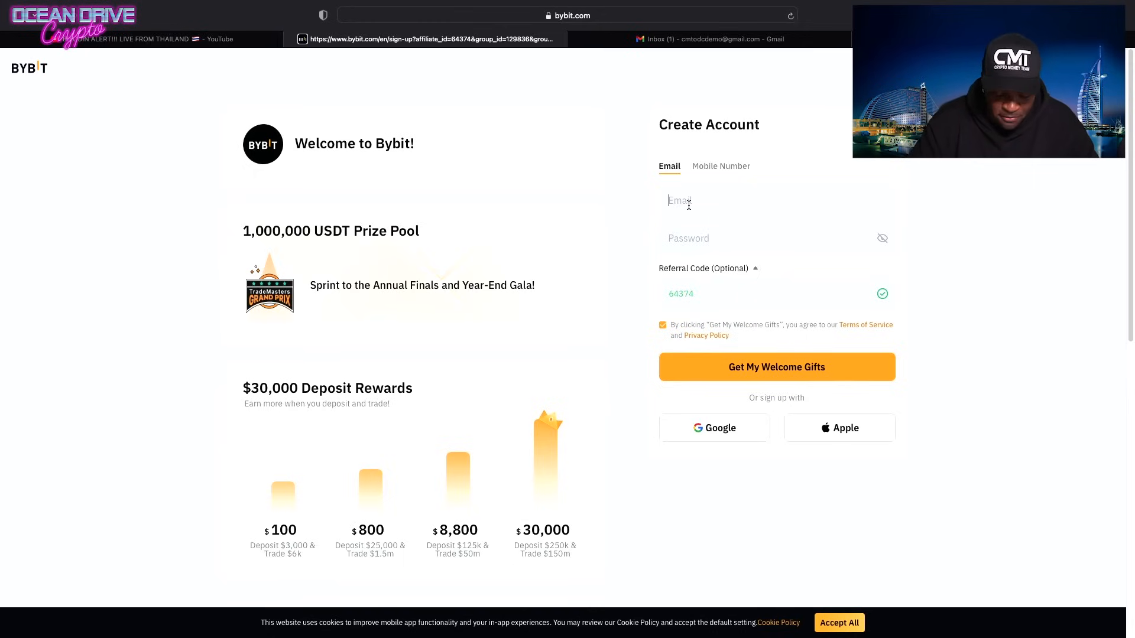
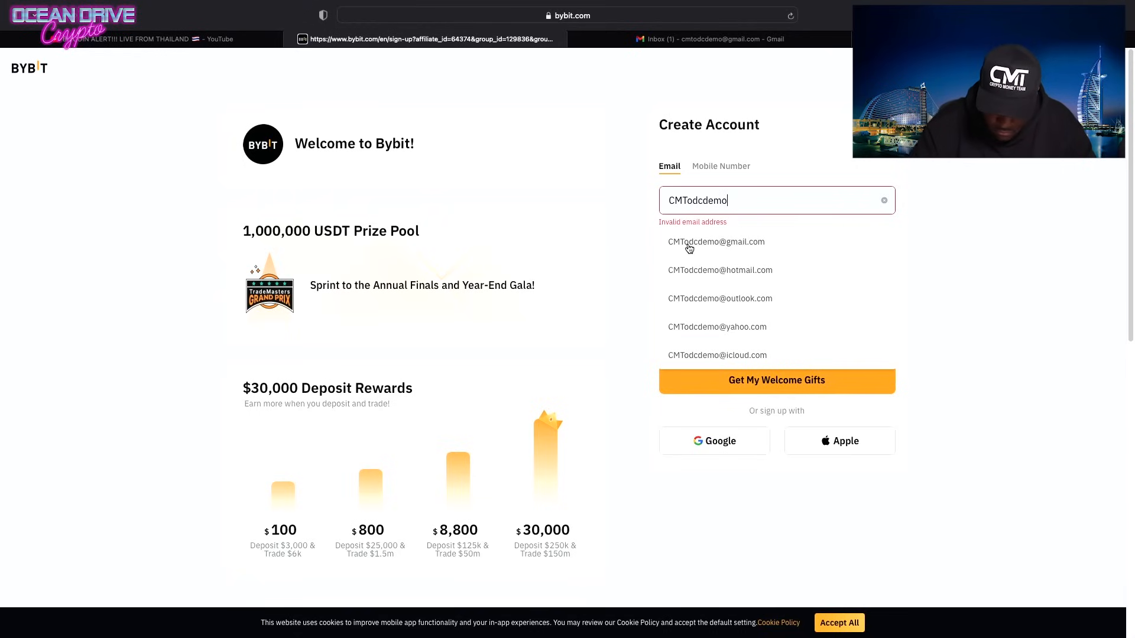
click(716, 241)
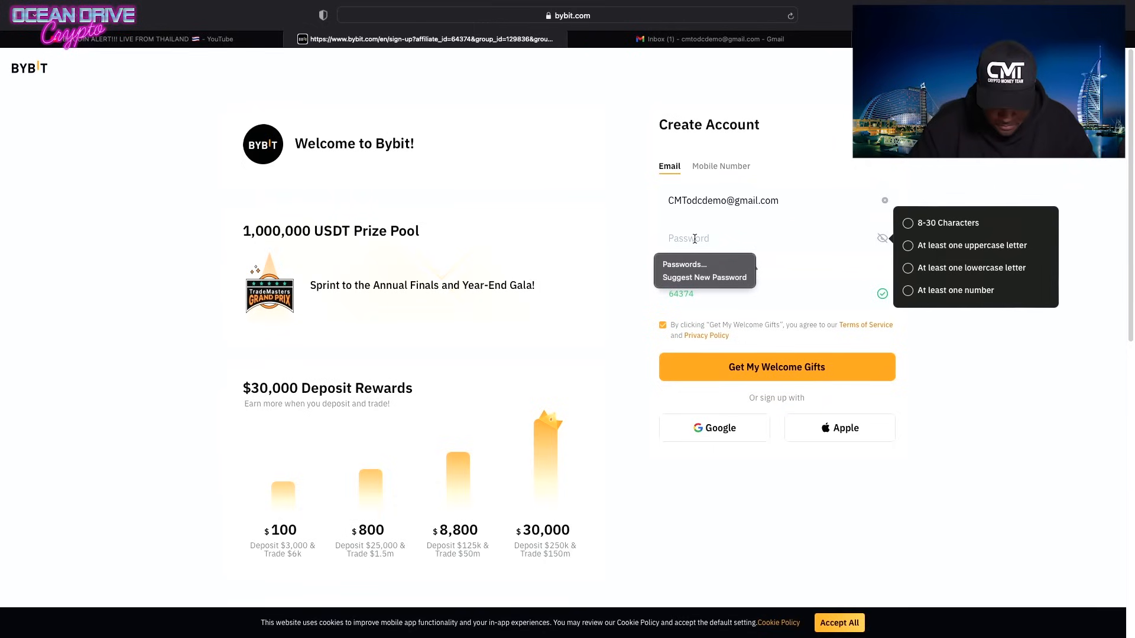
Enter a valid password and submit the registration via Get My Welcome Gifts
text(•)
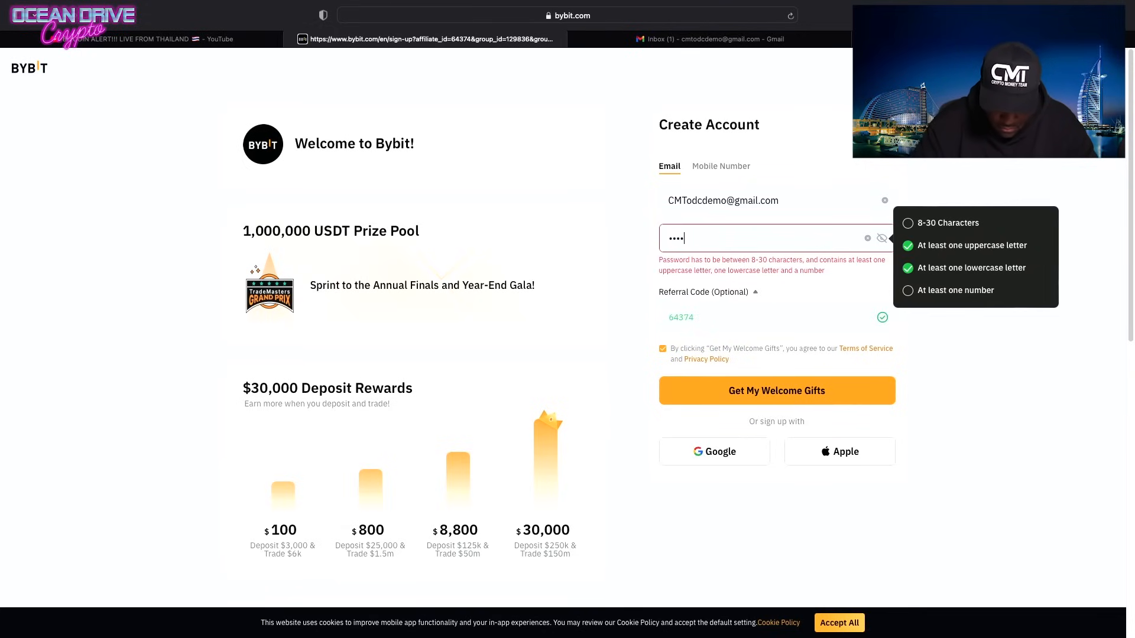
key(backspace)
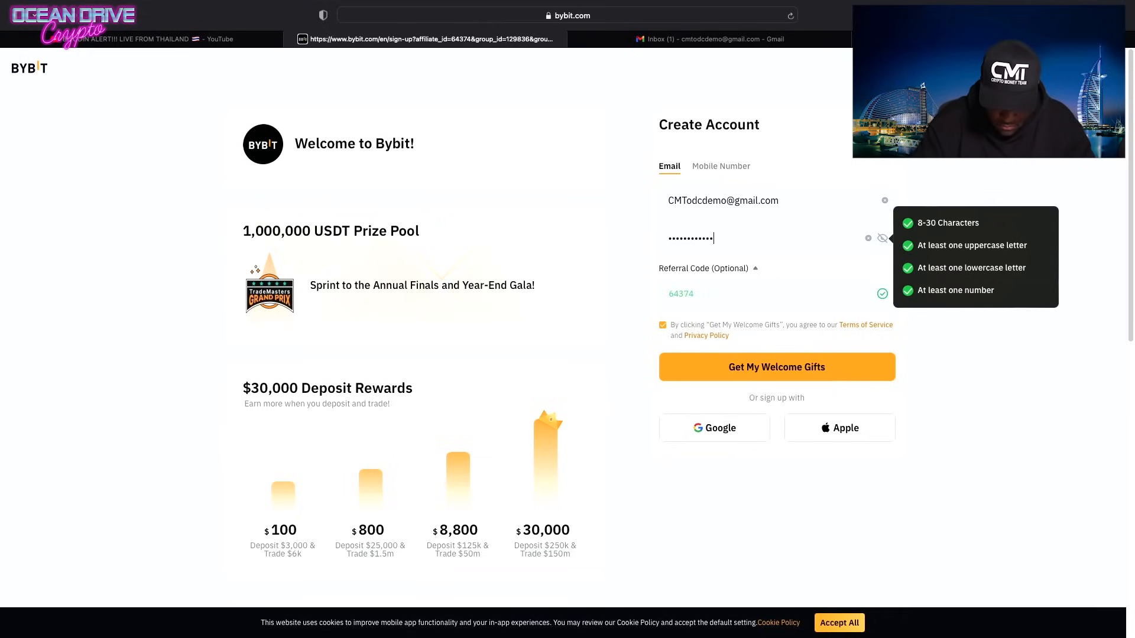
mouse_move(688, 251)
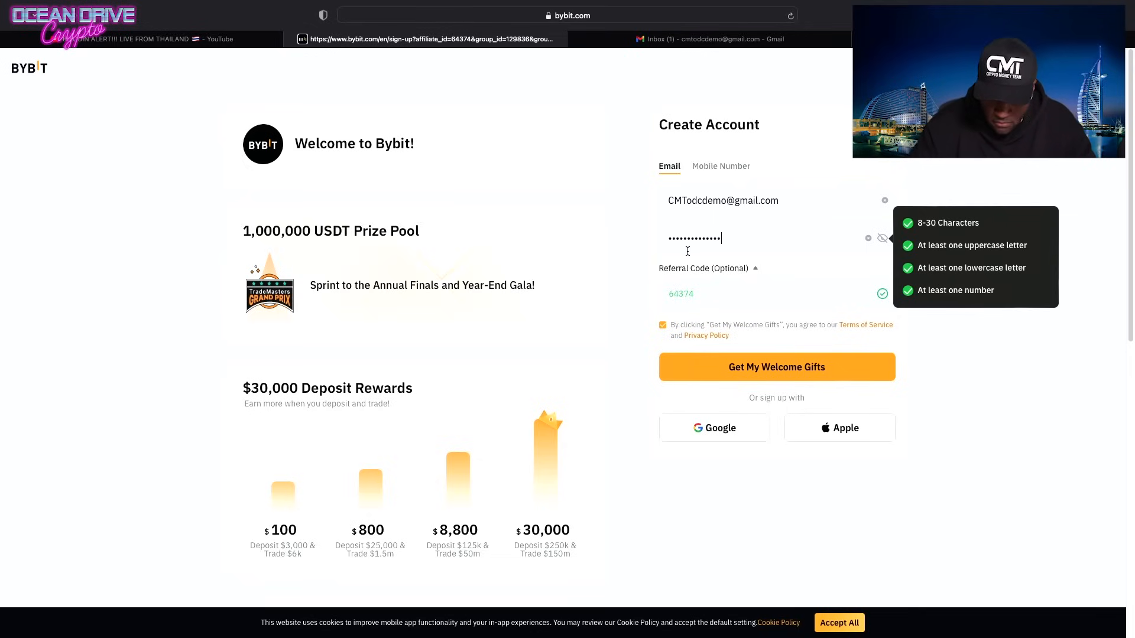
mouse_move(759, 375)
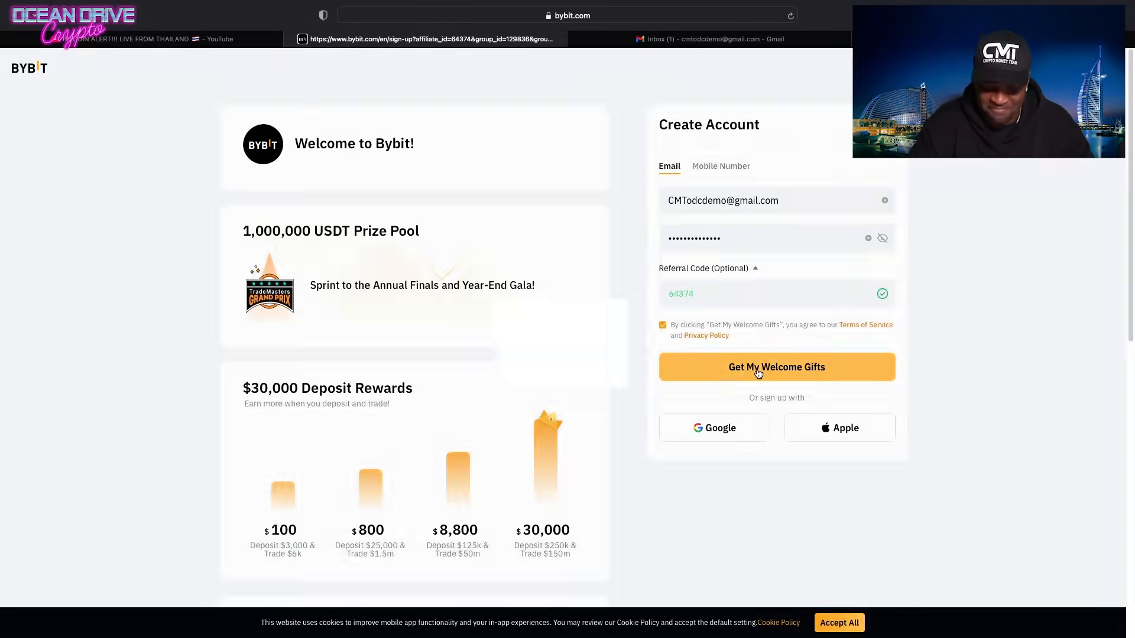
click(775, 366)
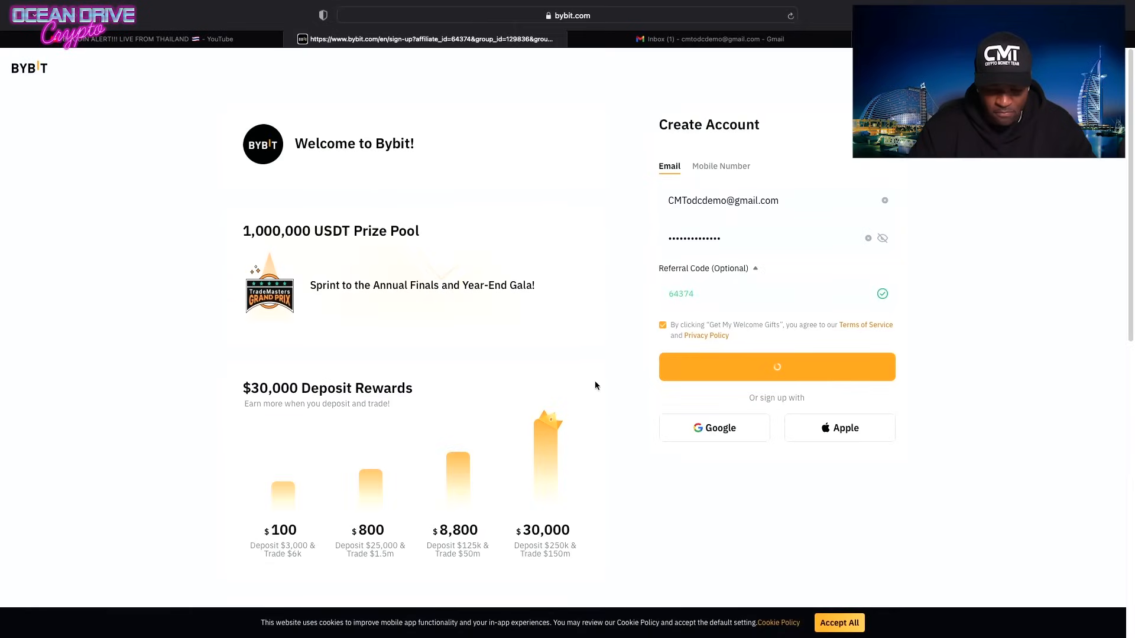
click(776, 366)
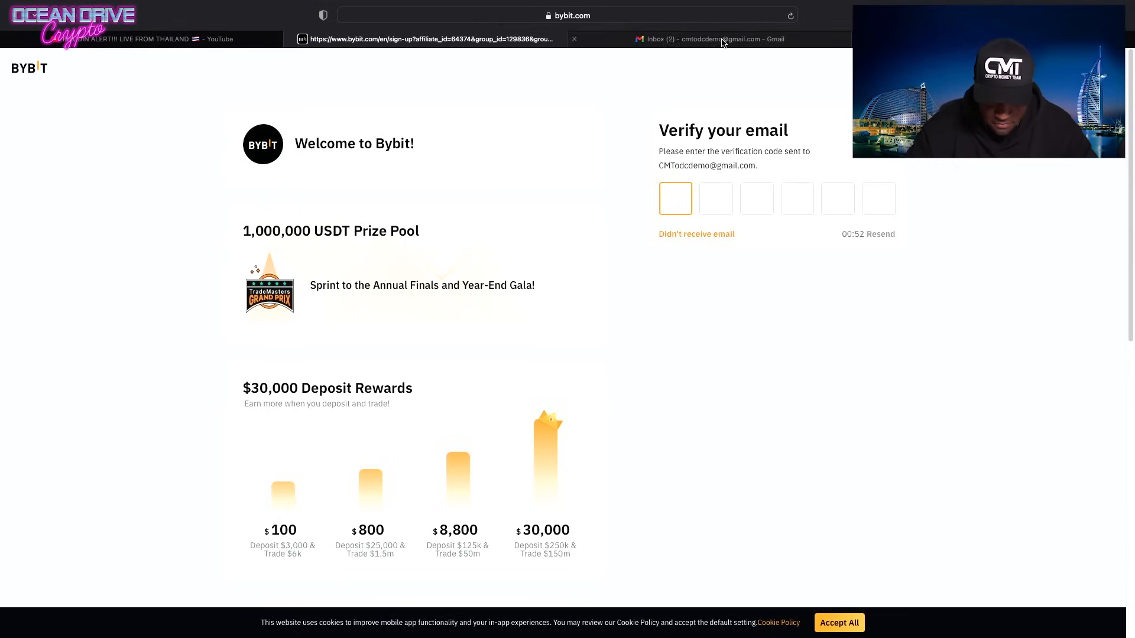
click(710, 39)
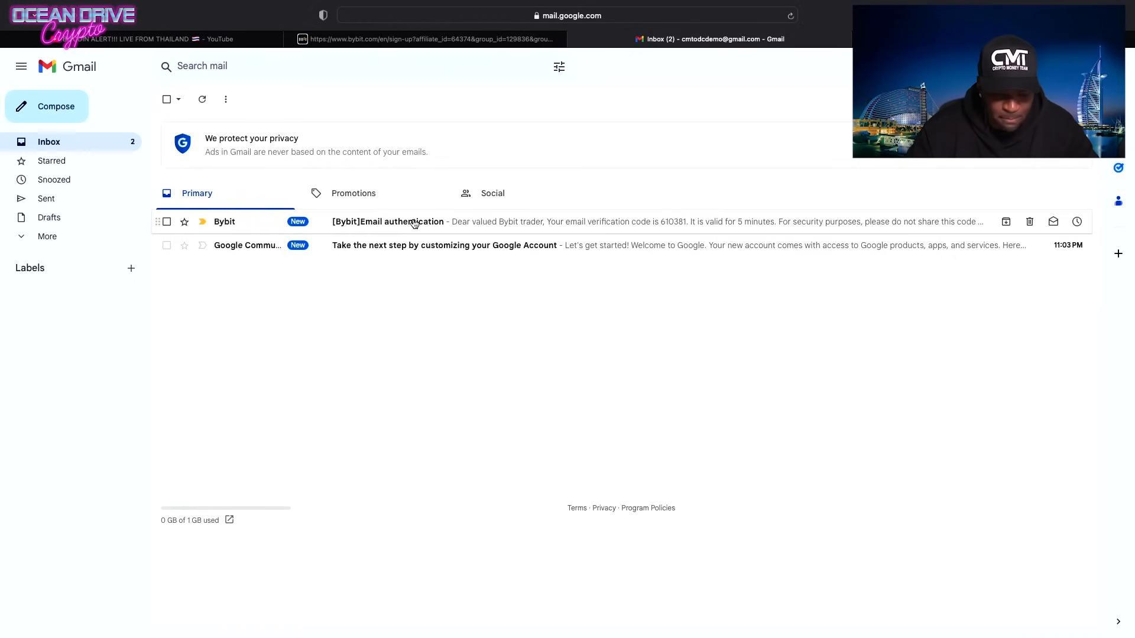
click(389, 221)
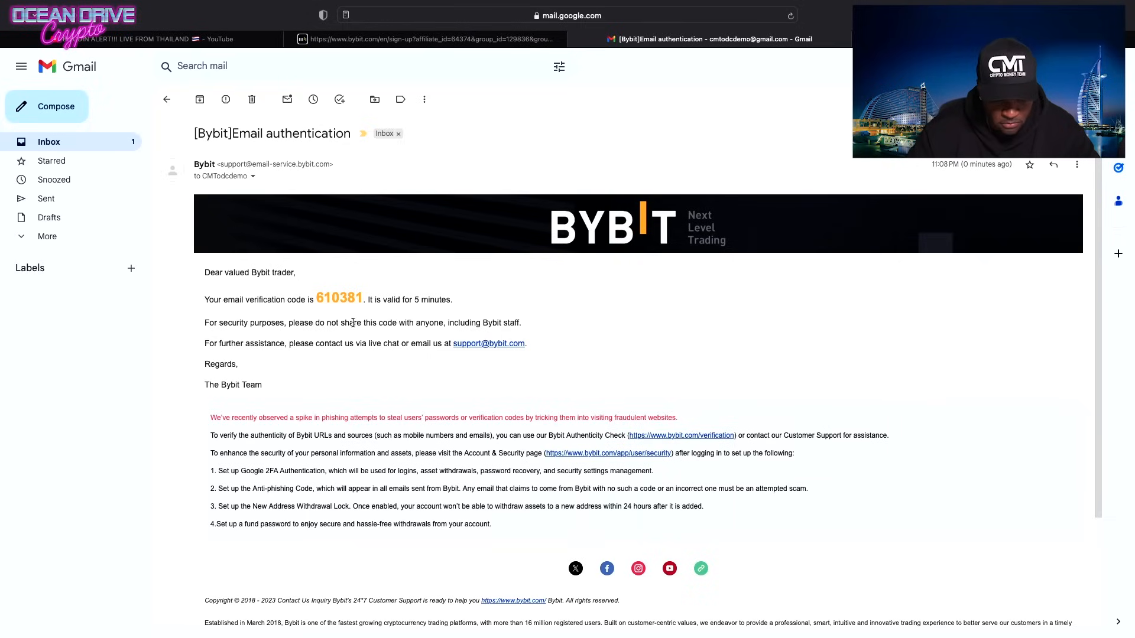
click(428, 37)
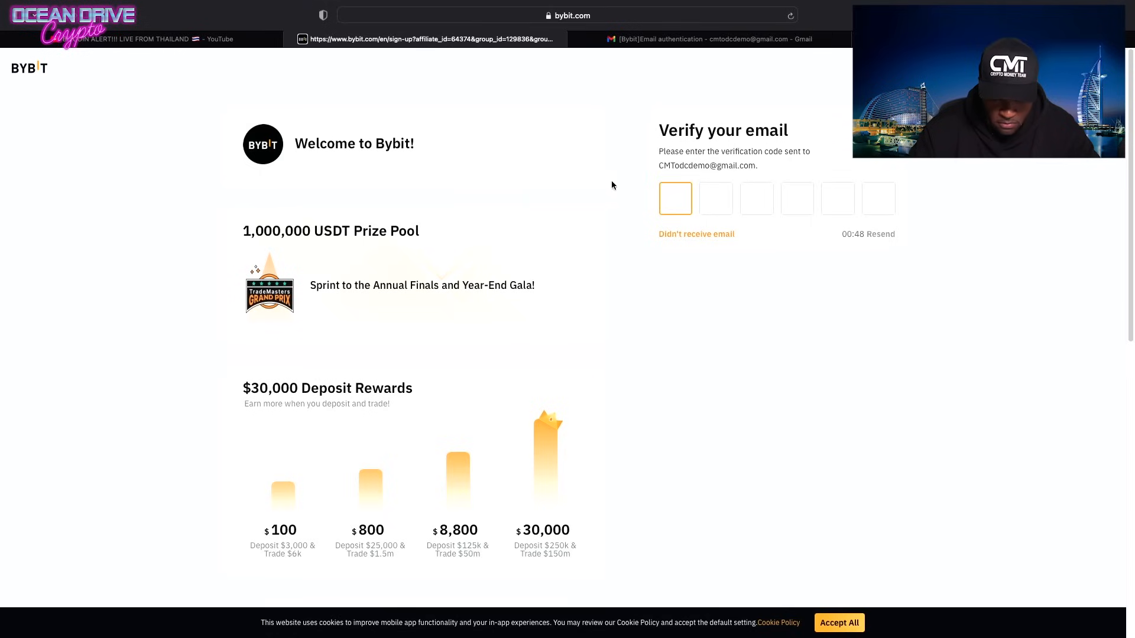
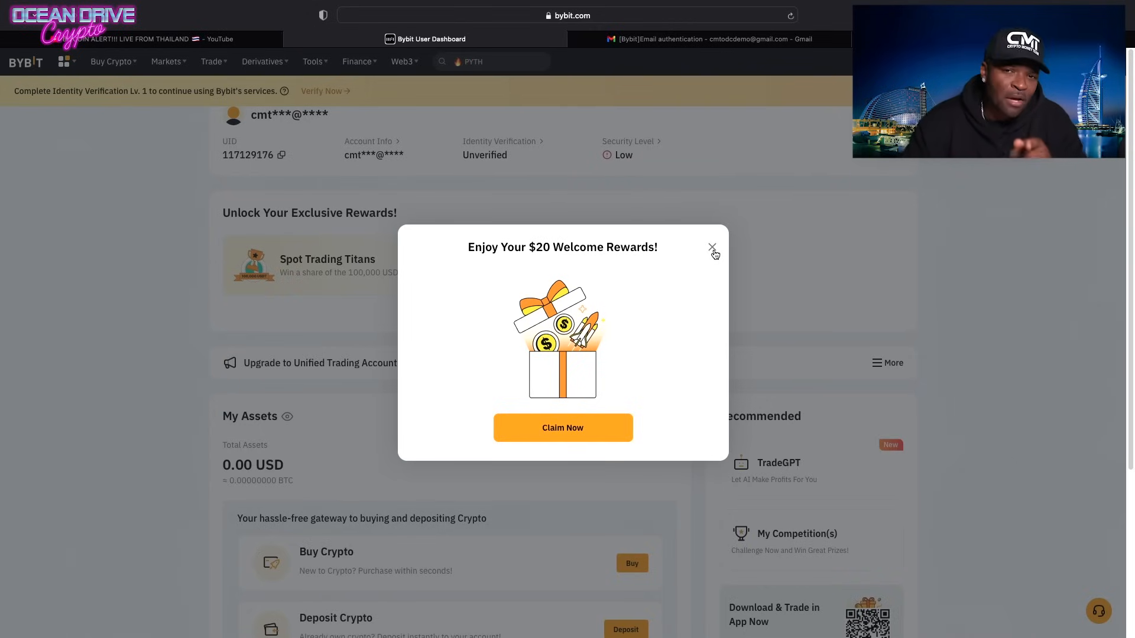
mouse_move(679, 357)
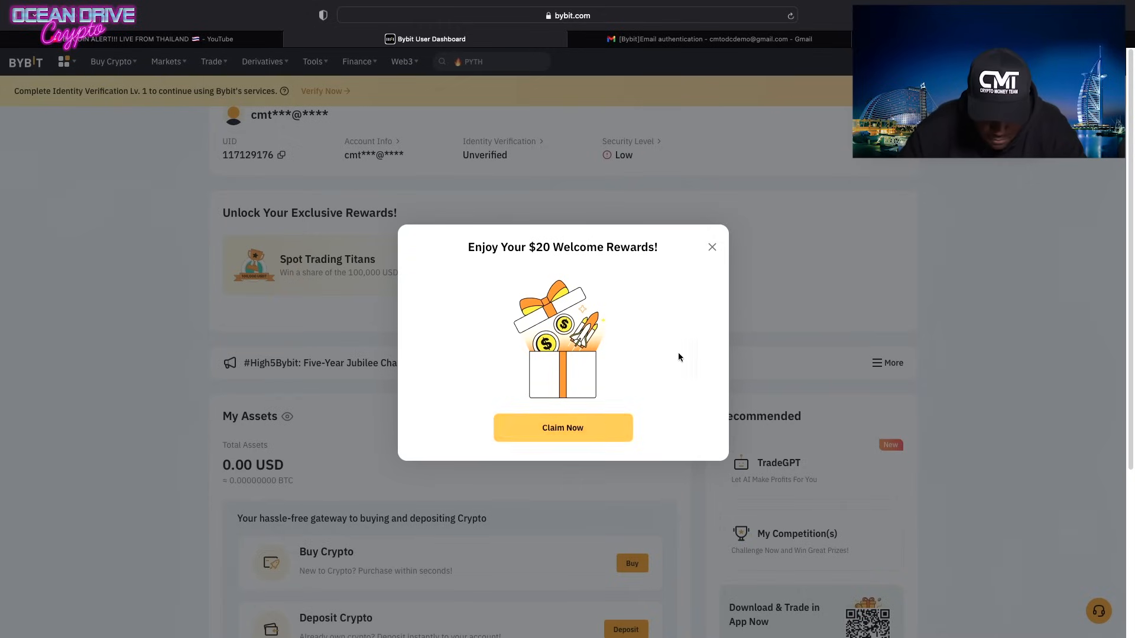
Dismiss the welcome rewards popup and view the Funding account balances
click(712, 247)
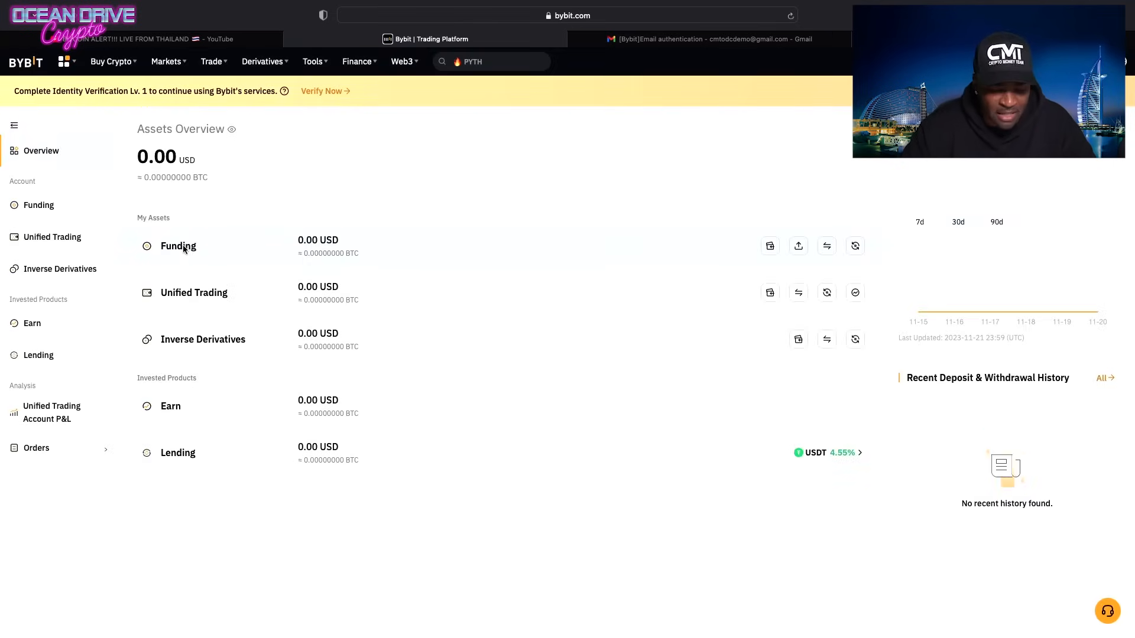
click(38, 204)
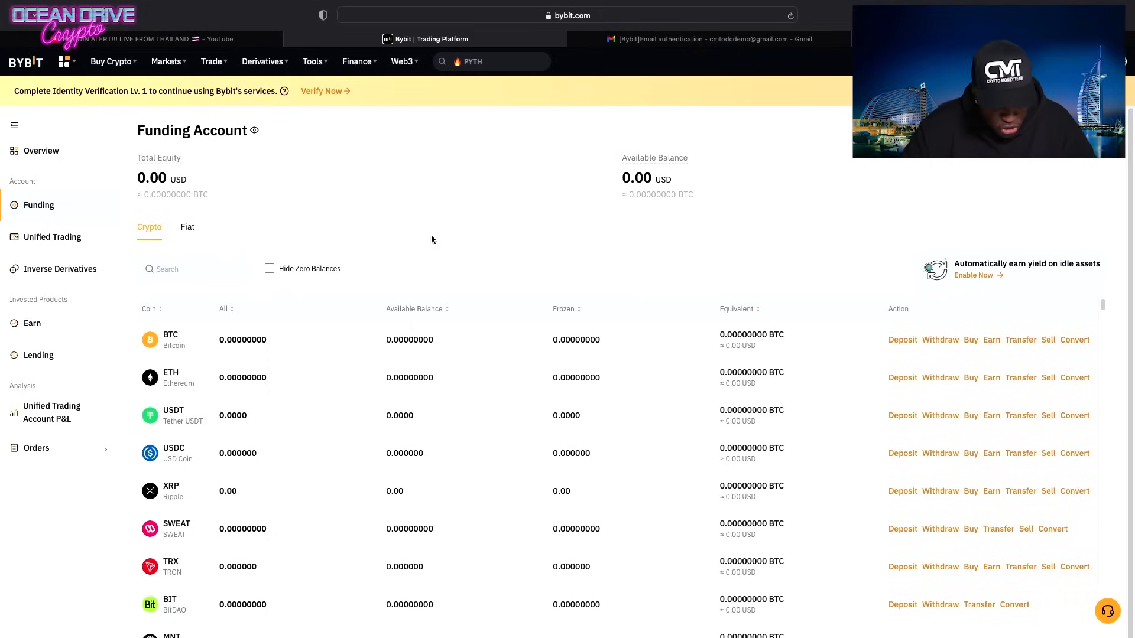
mouse_move(248, 371)
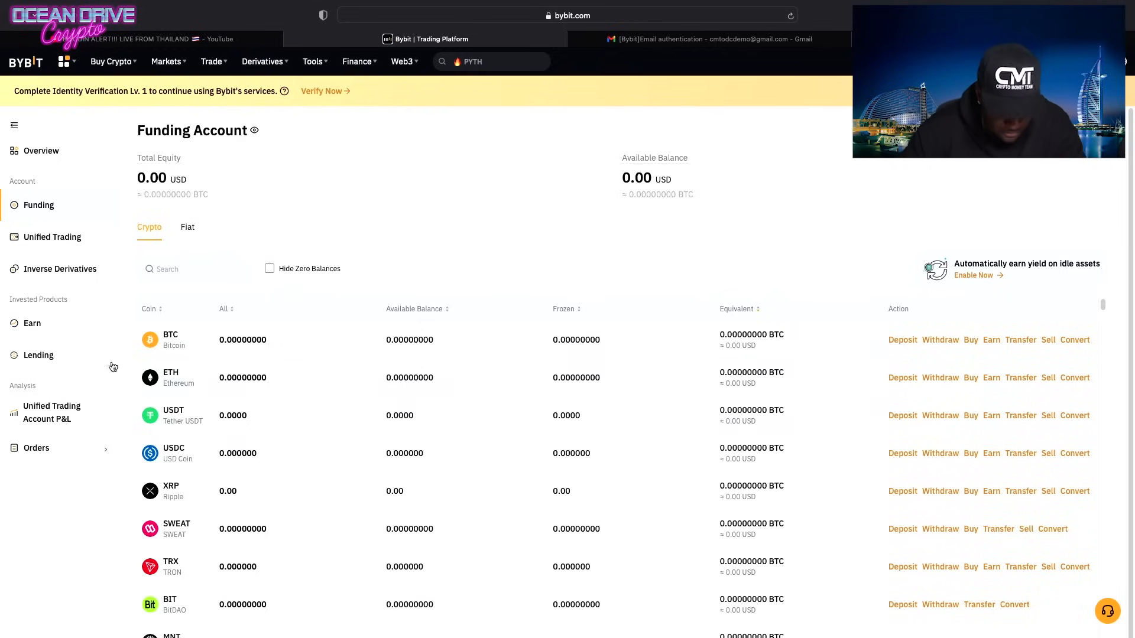
mouse_move(368, 436)
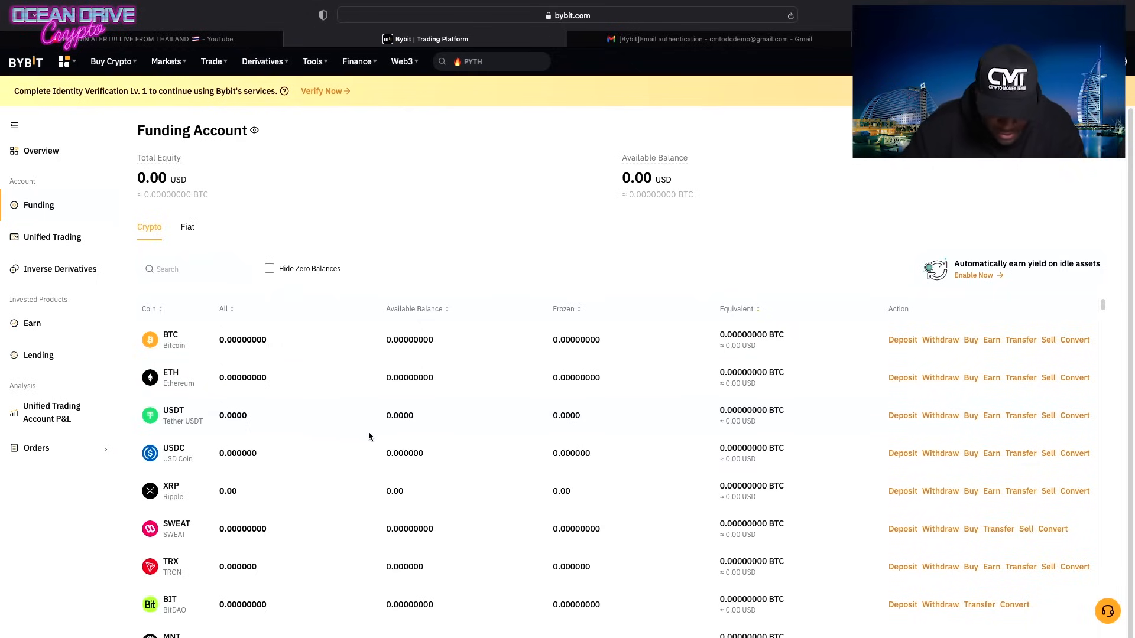
mouse_move(901, 415)
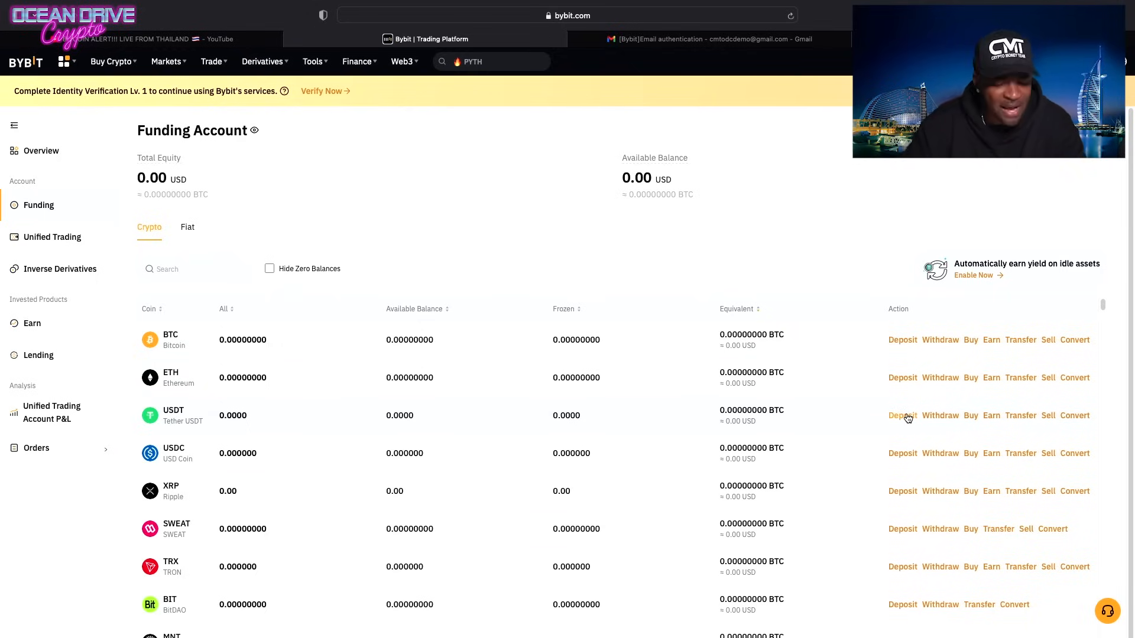
Start a USDT deposit and choose a chain network, triggering the identity verification prompt
click(901, 415)
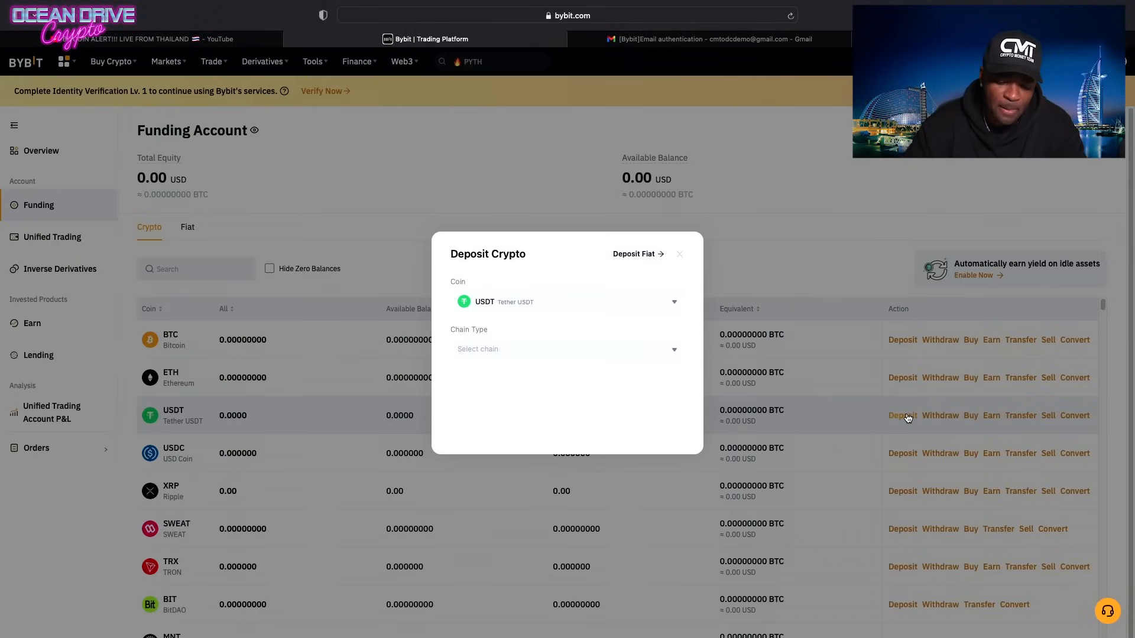
click(565, 348)
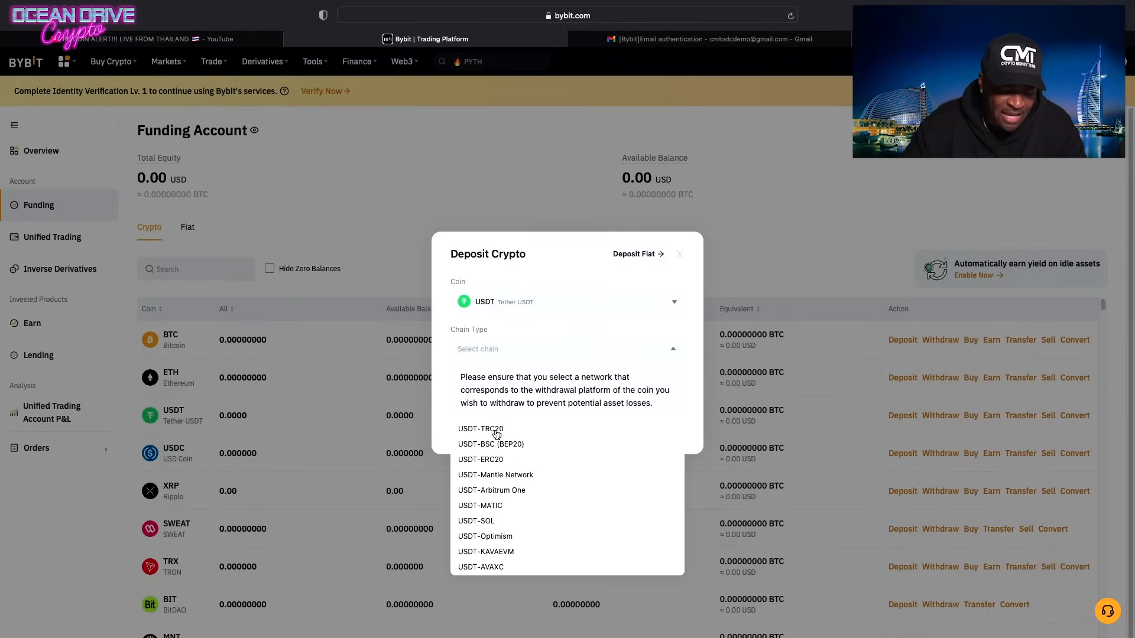
mouse_move(491, 459)
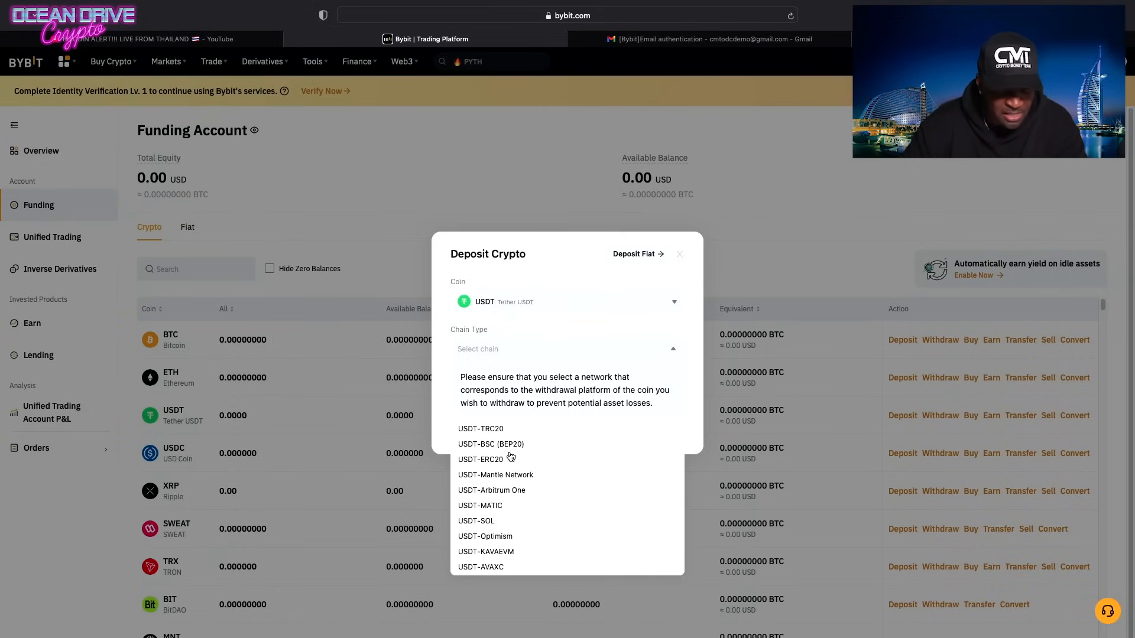
mouse_move(486, 430)
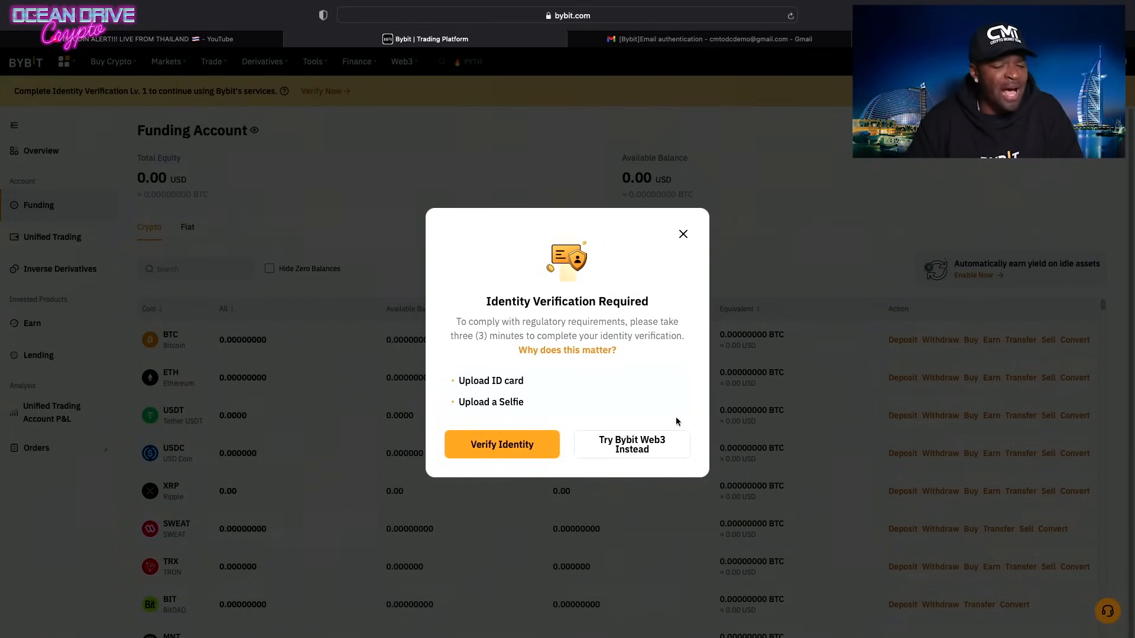
mouse_move(604, 401)
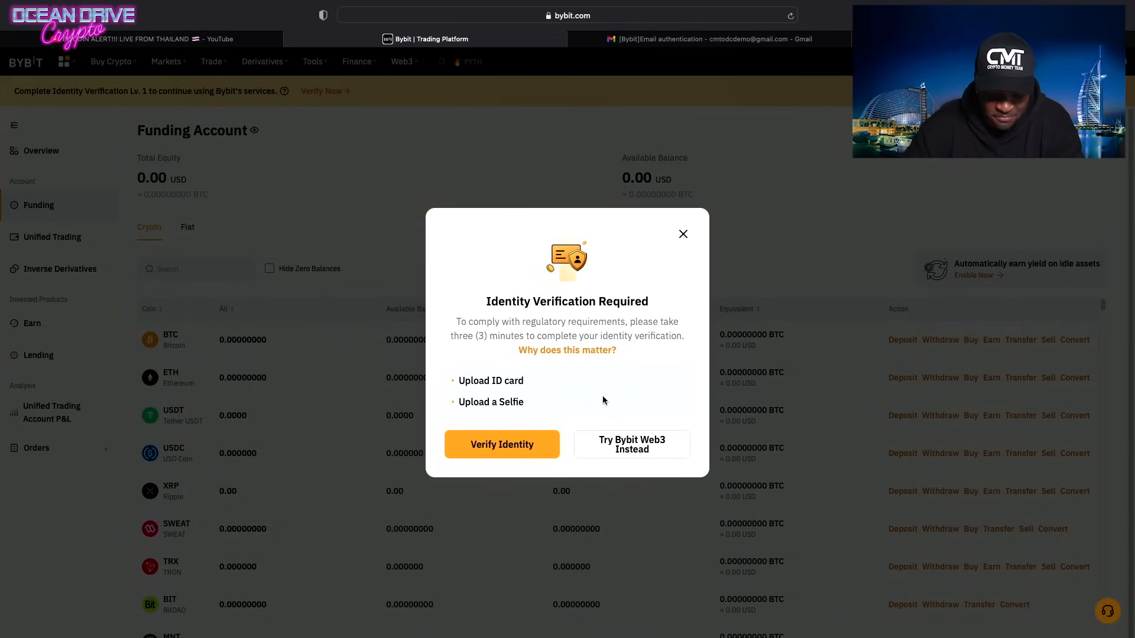
click(682, 234)
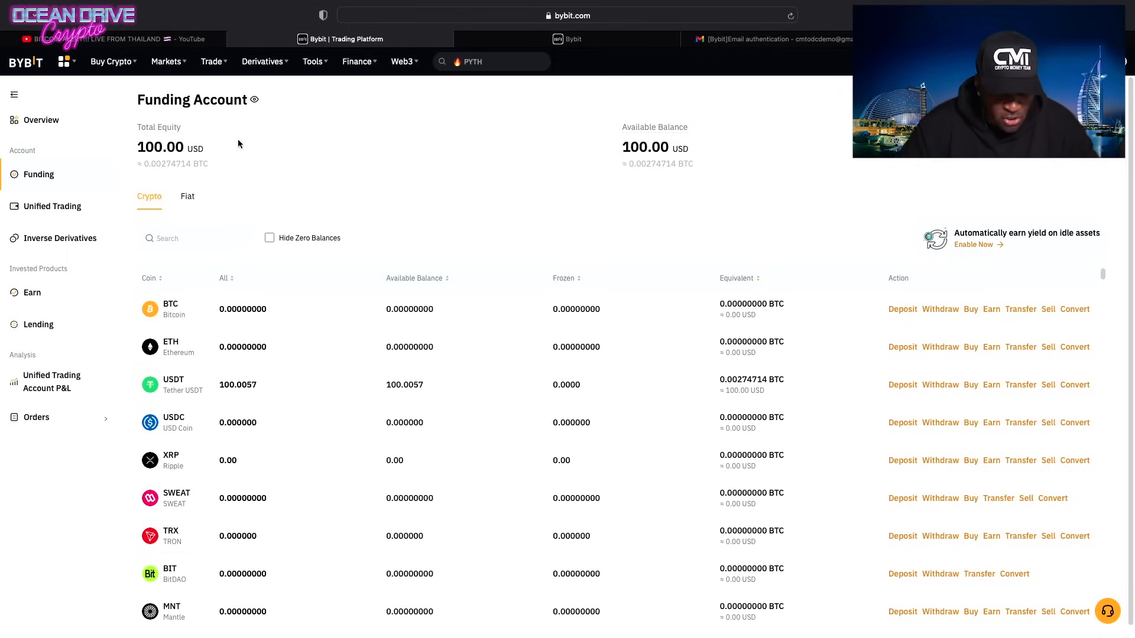
mouse_move(174, 137)
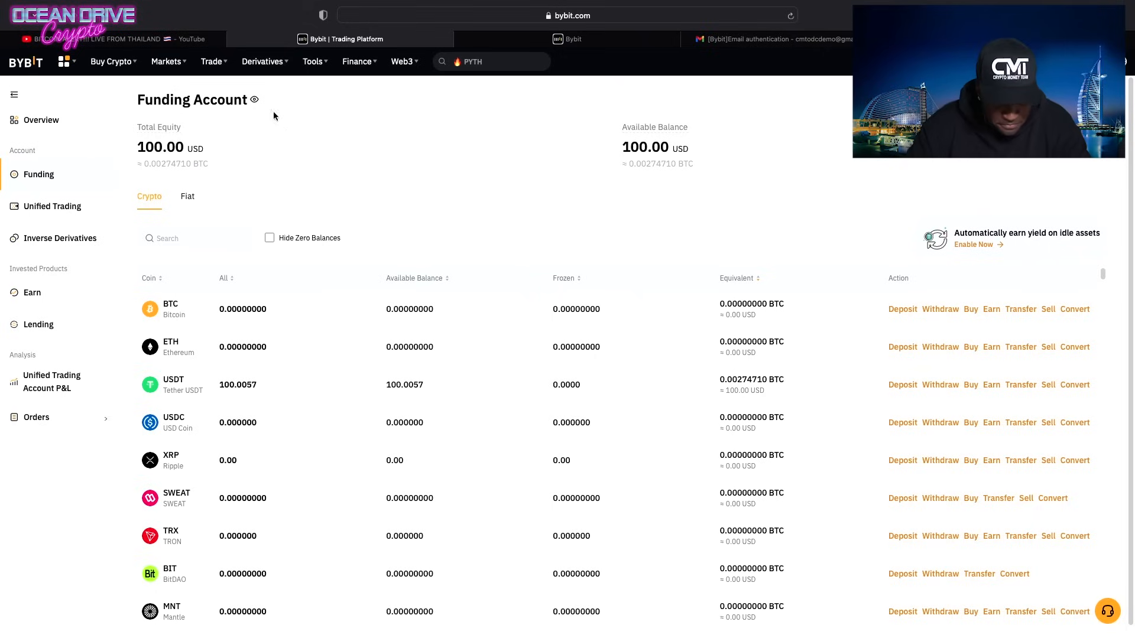
mouse_move(350, 210)
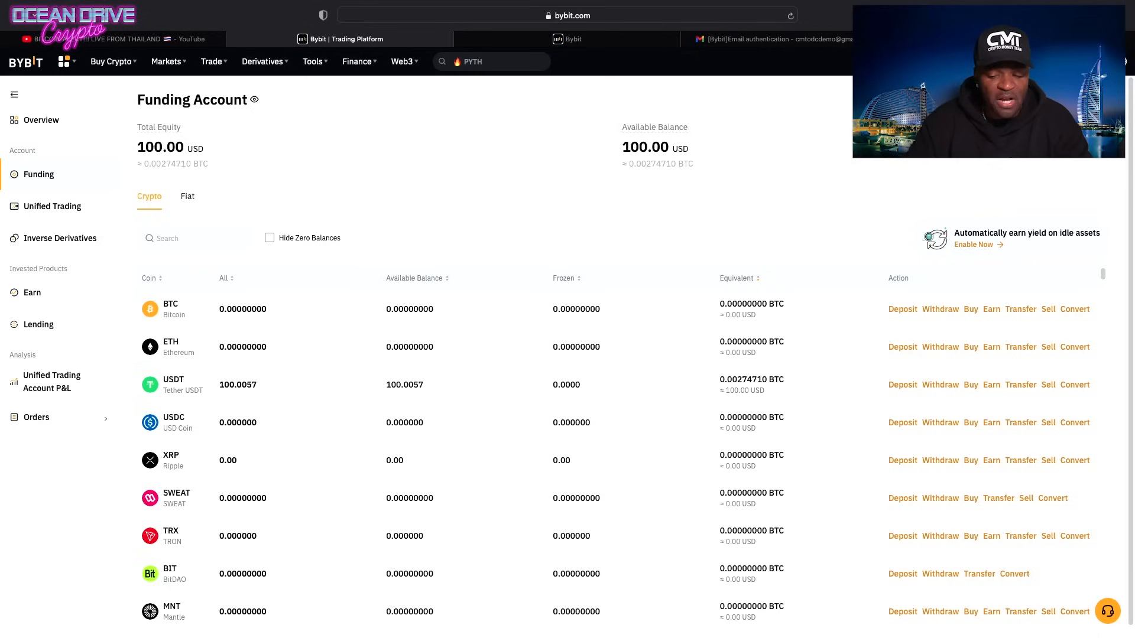
mouse_move(423, 148)
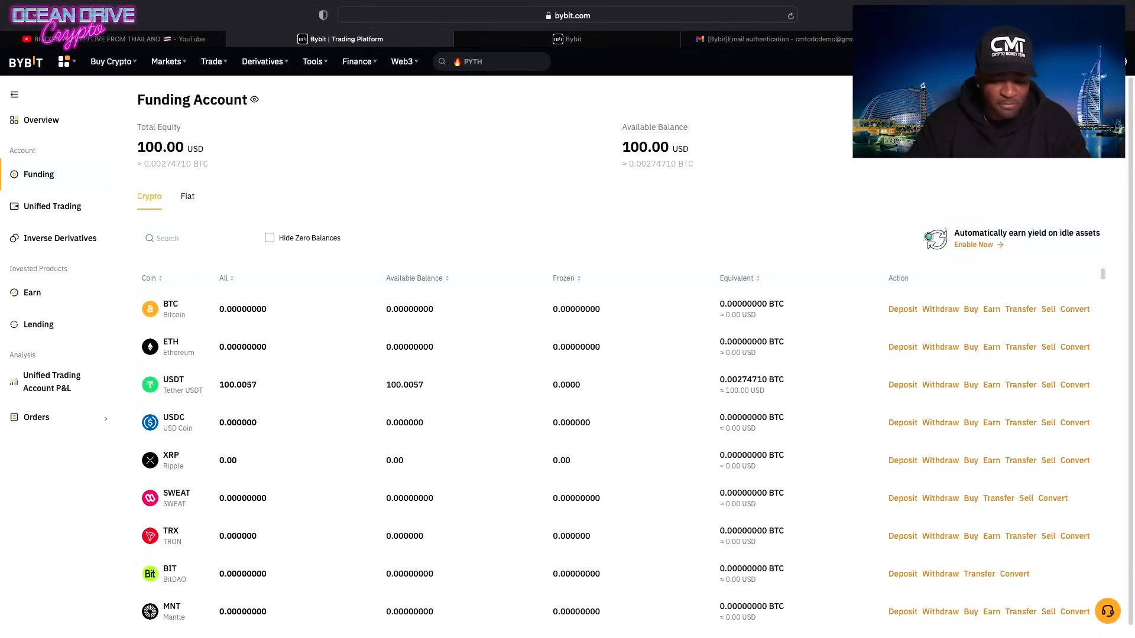
Transfer all 100.0057 USDT from Funding to Unified Trading and view its balances
click(1020, 384)
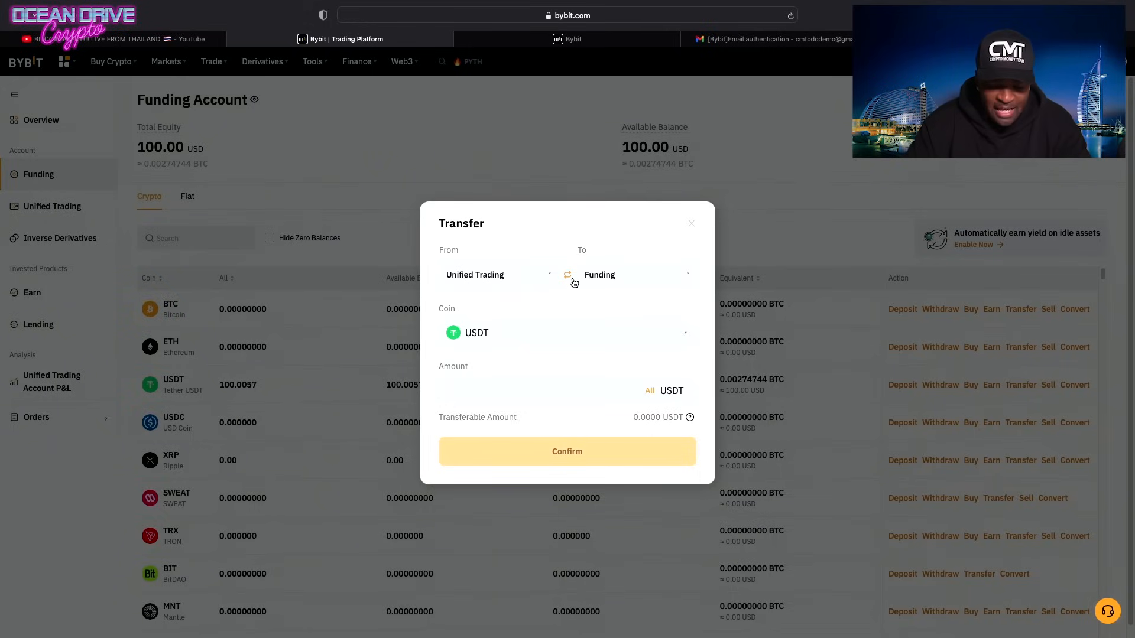
click(567, 276)
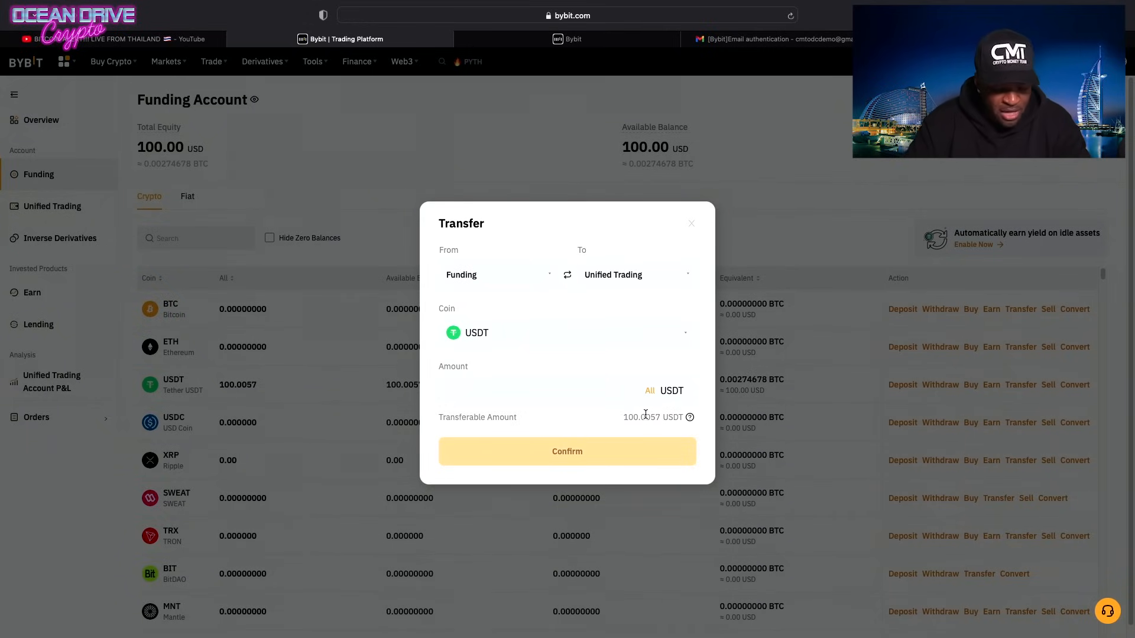
click(649, 391)
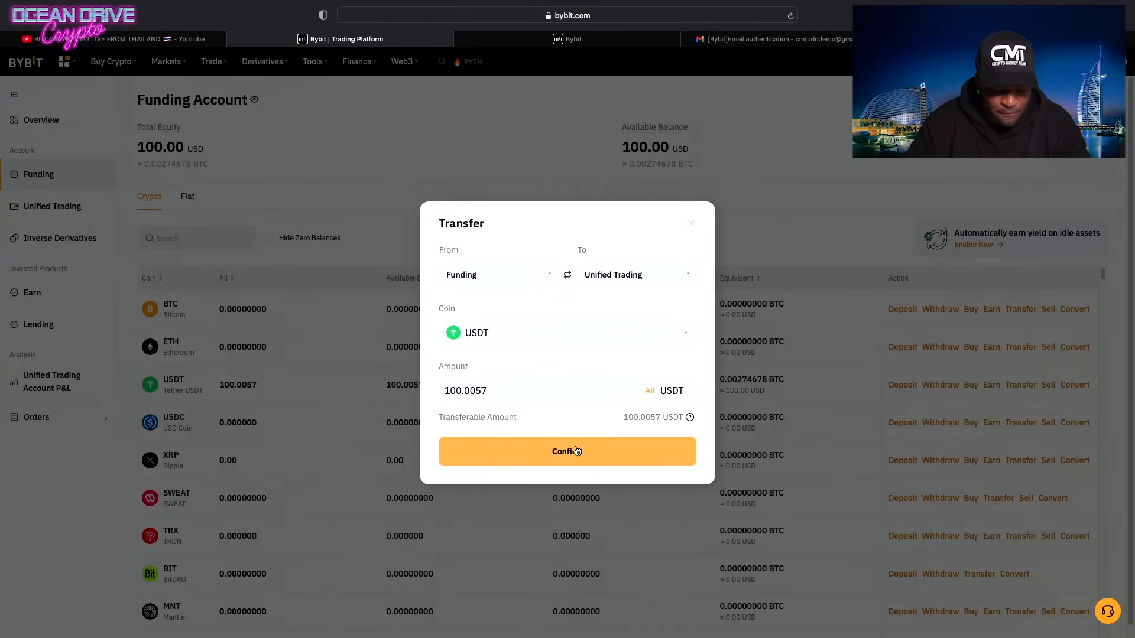
click(566, 450)
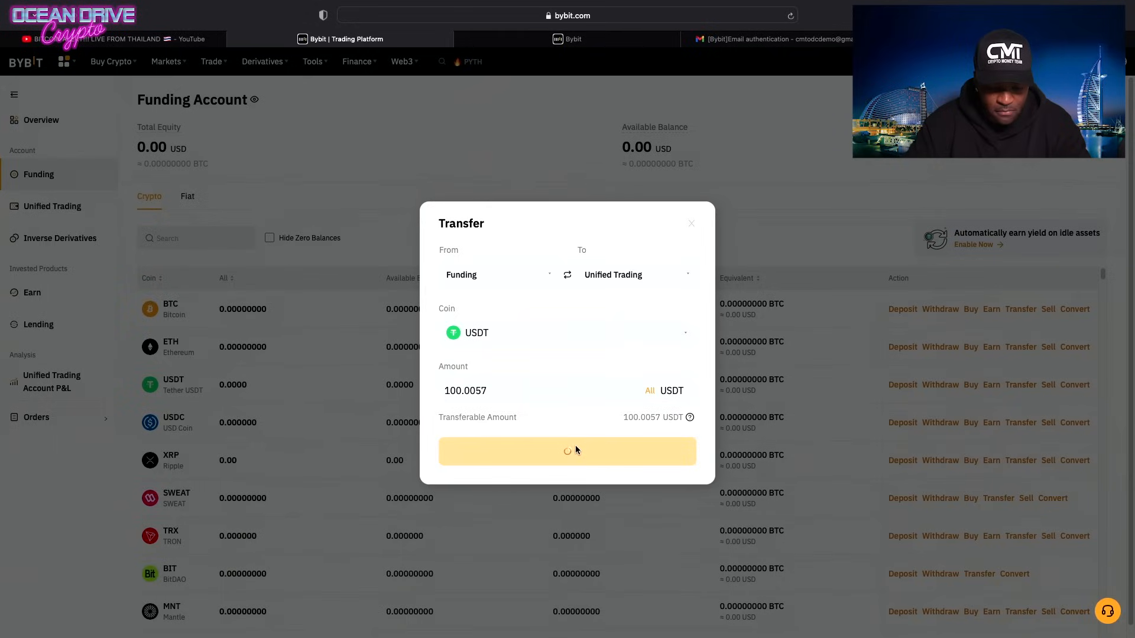
click(566, 450)
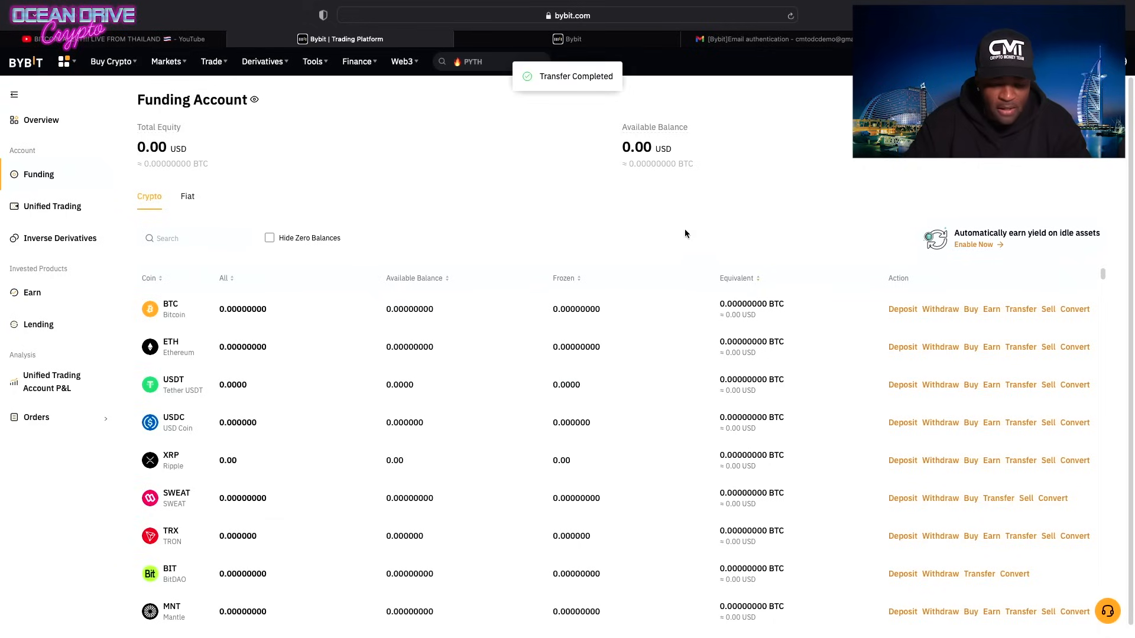
mouse_move(52, 205)
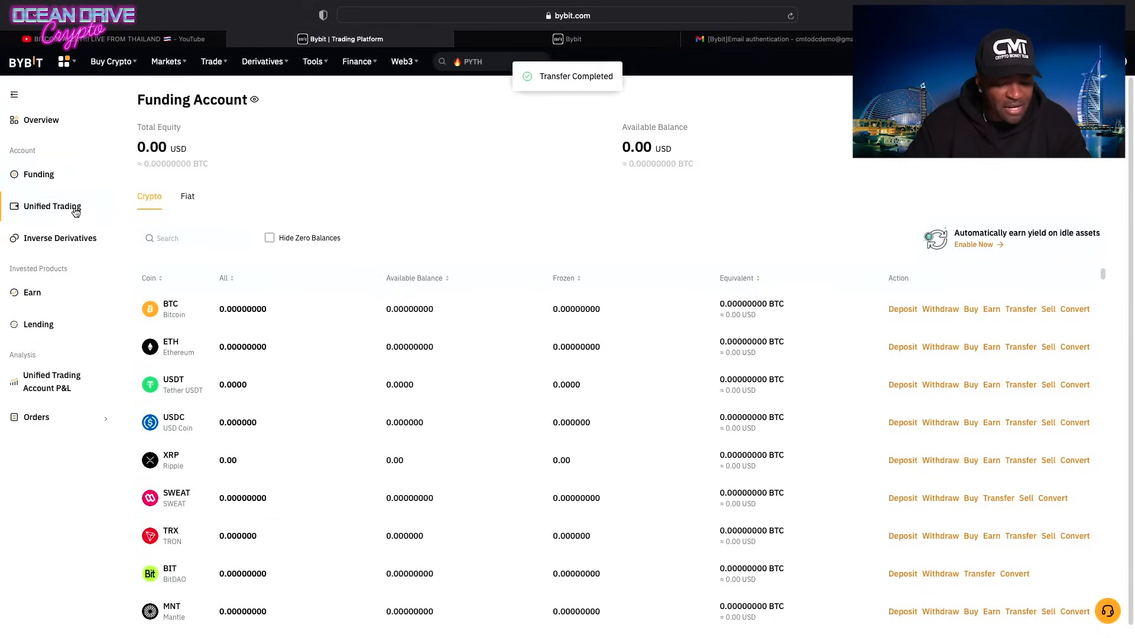
click(51, 206)
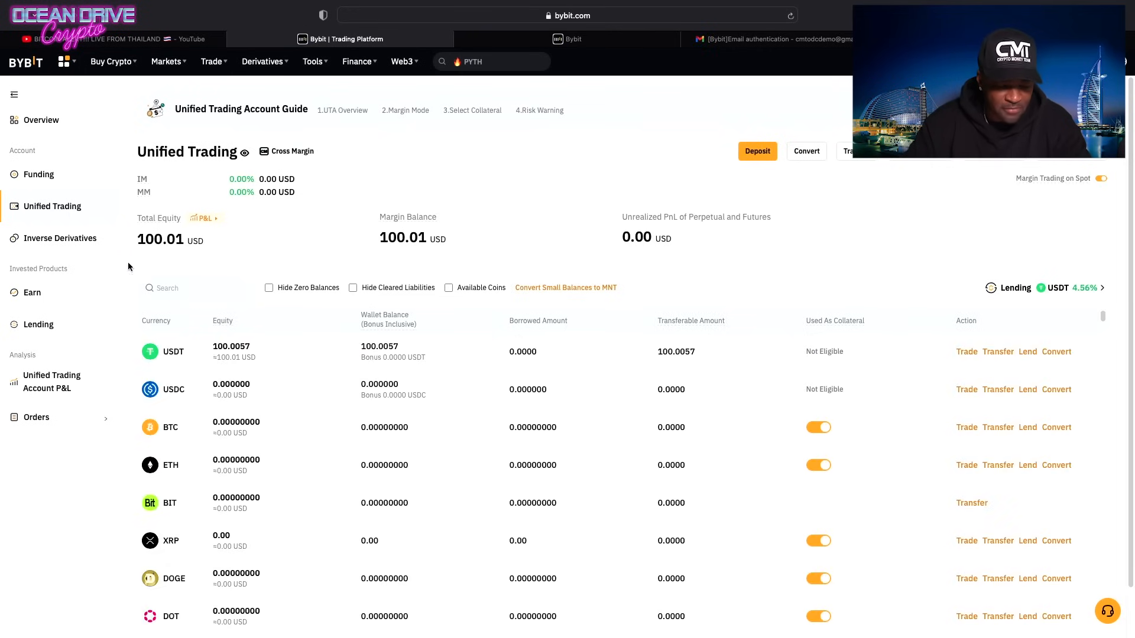
mouse_move(223, 275)
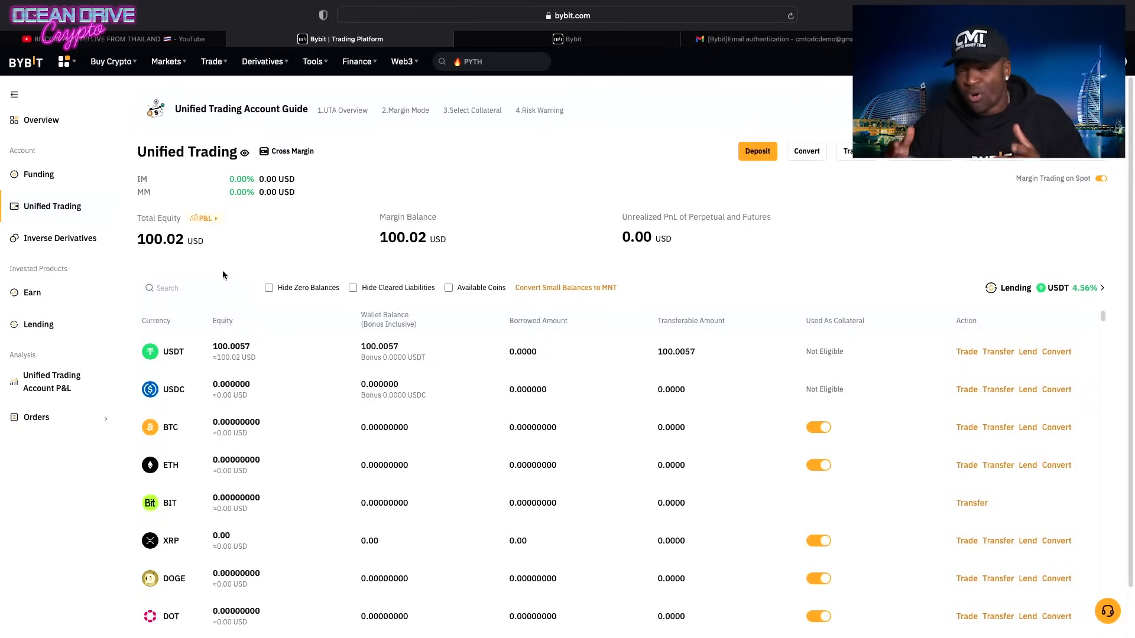
mouse_move(315, 240)
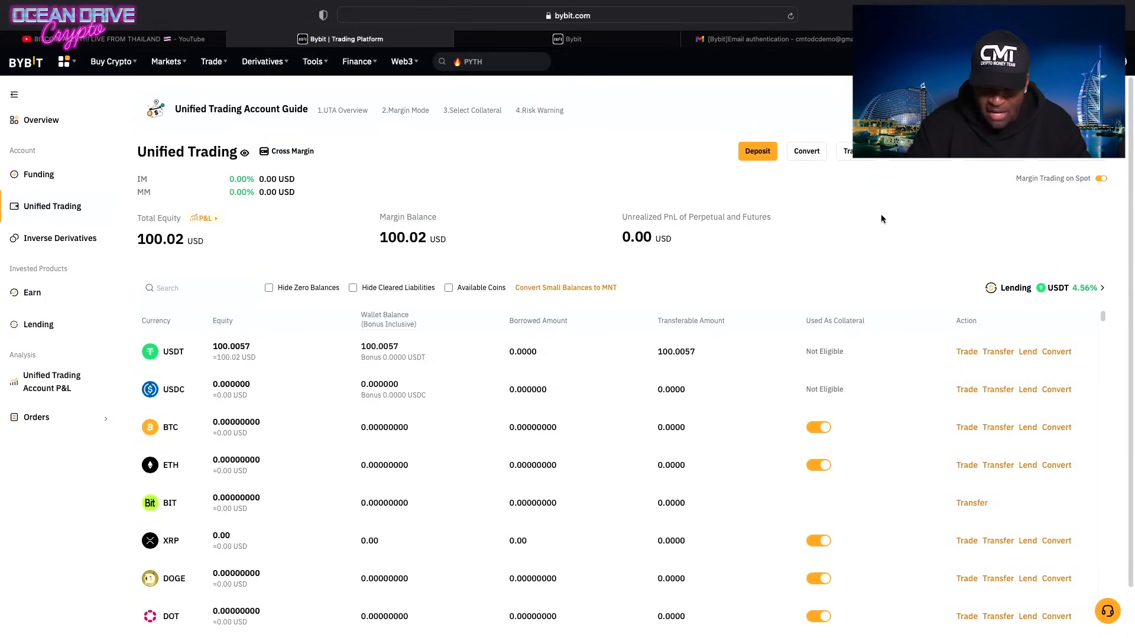
mouse_move(277, 80)
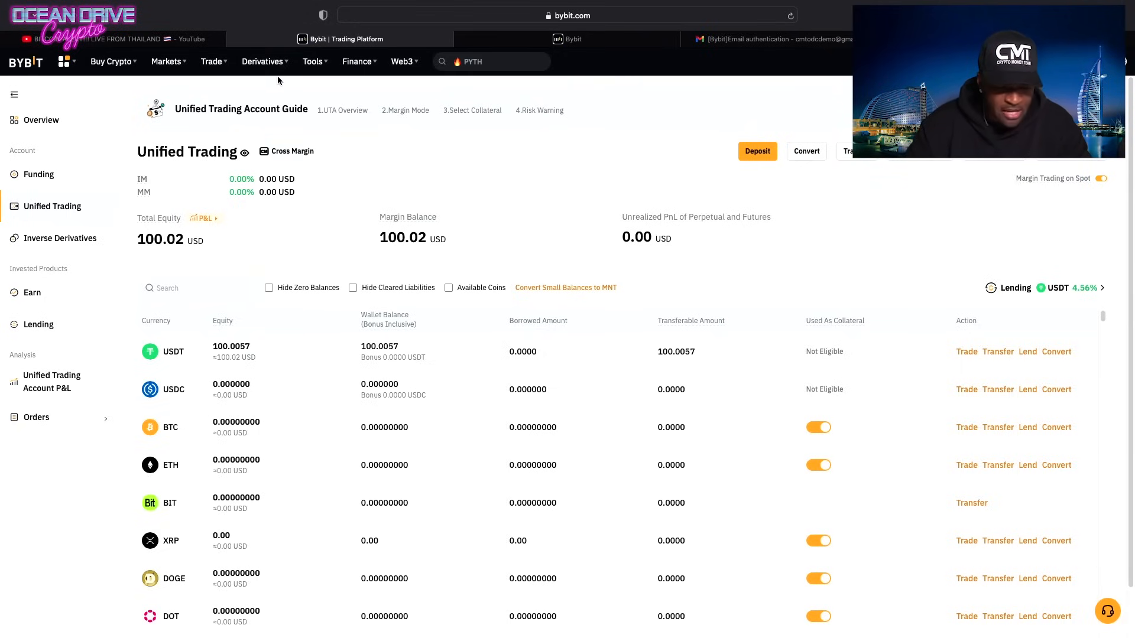
Go to USDT Perpetual contract trading from the Derivatives menu
click(263, 62)
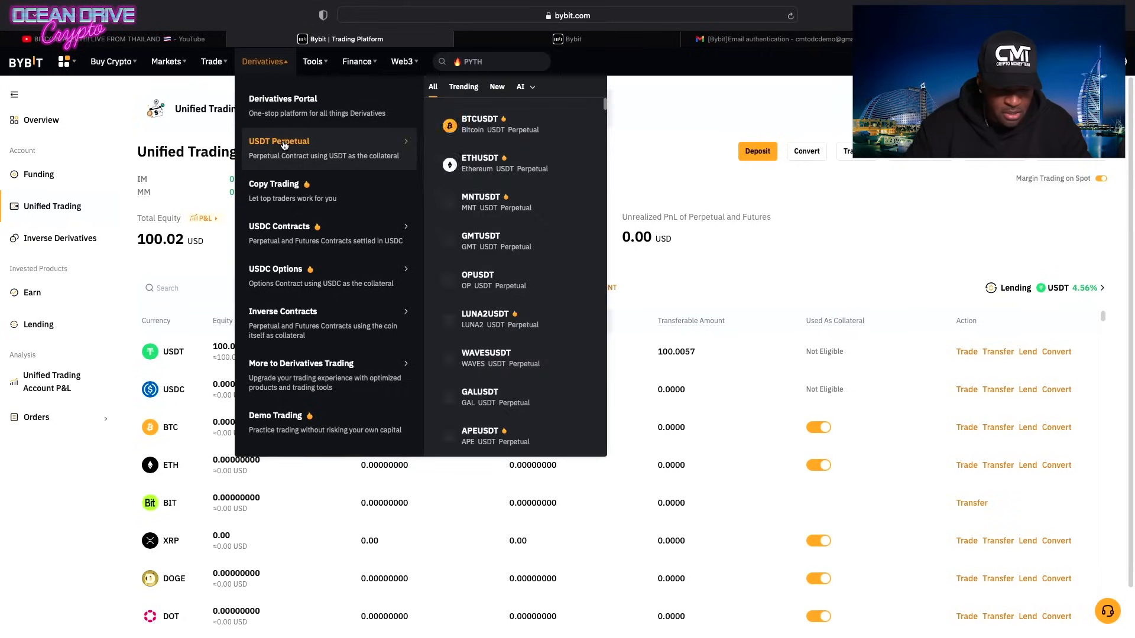
click(701, 162)
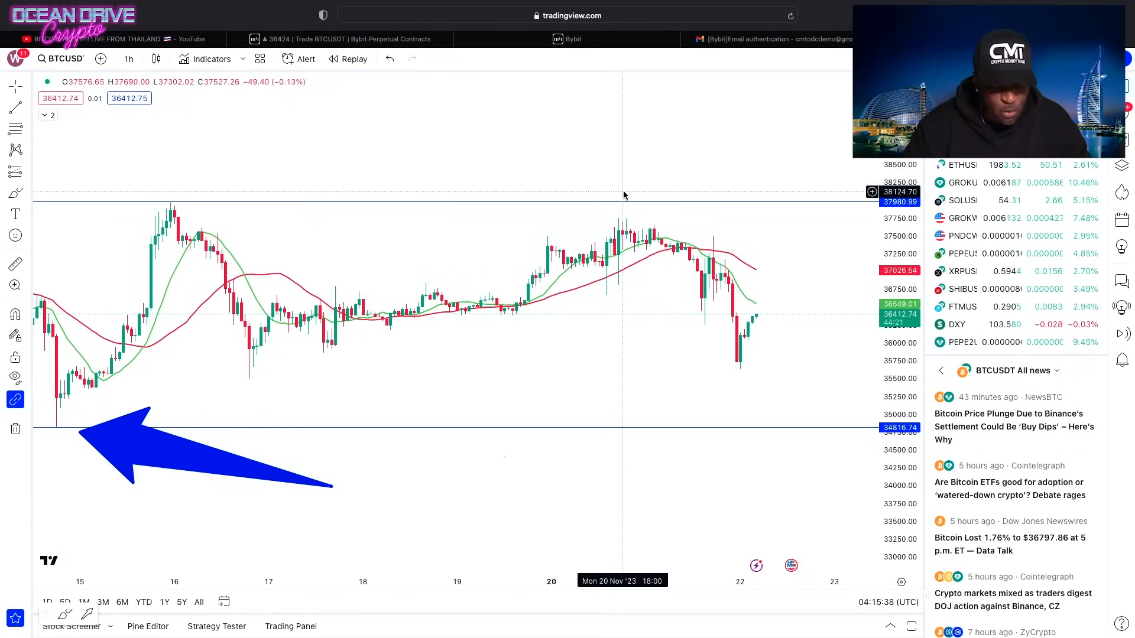
mouse_move(763, 369)
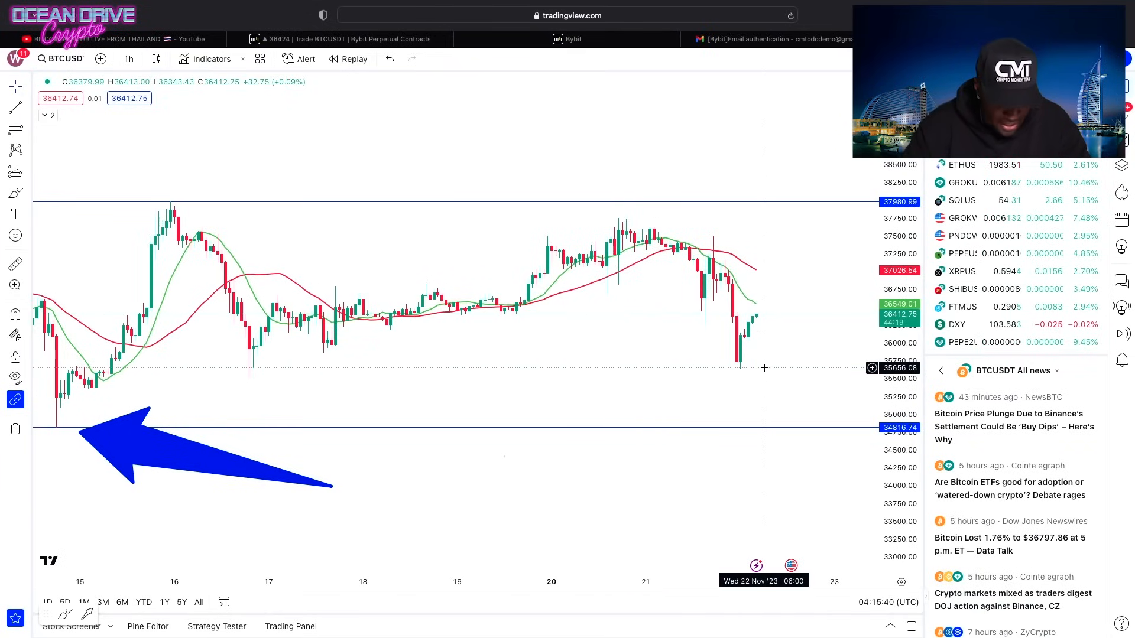
mouse_move(750, 368)
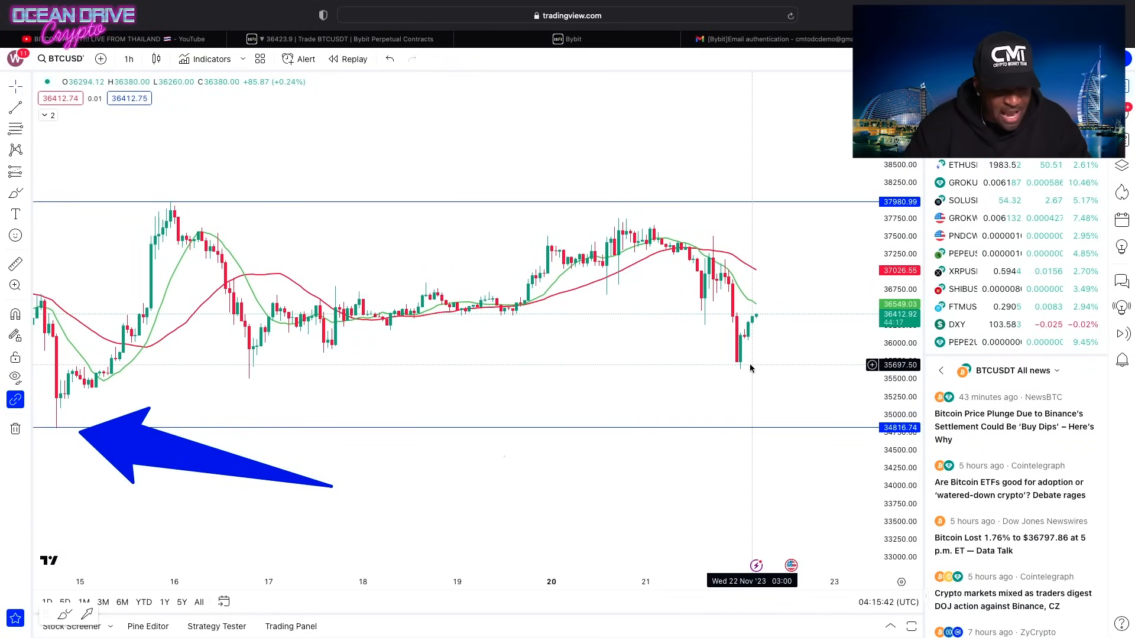
mouse_move(750, 362)
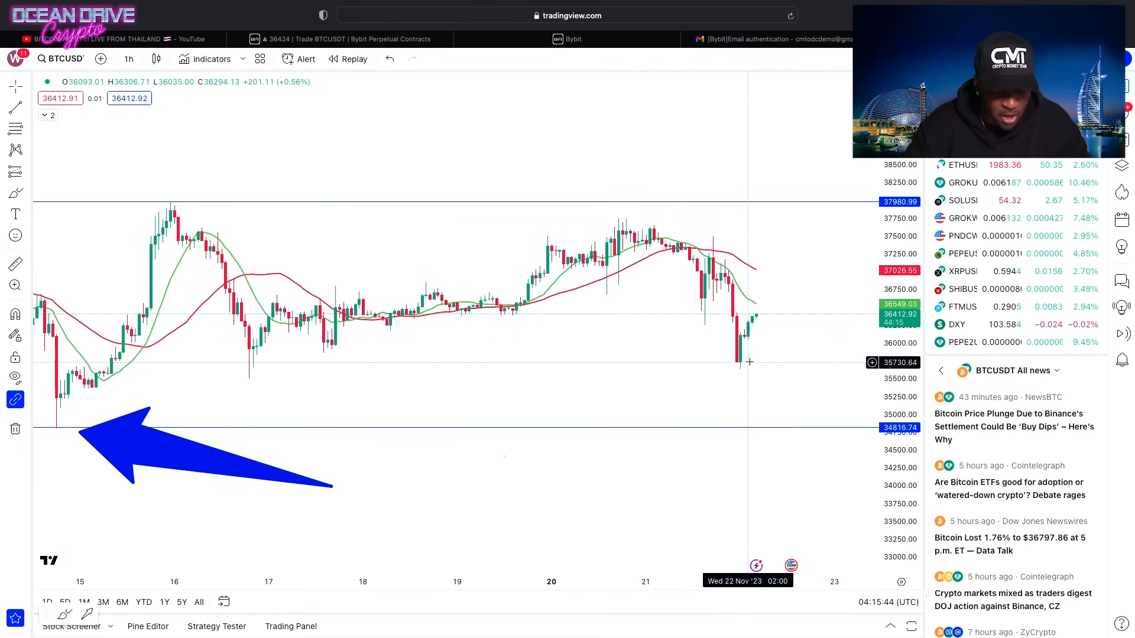
mouse_move(669, 243)
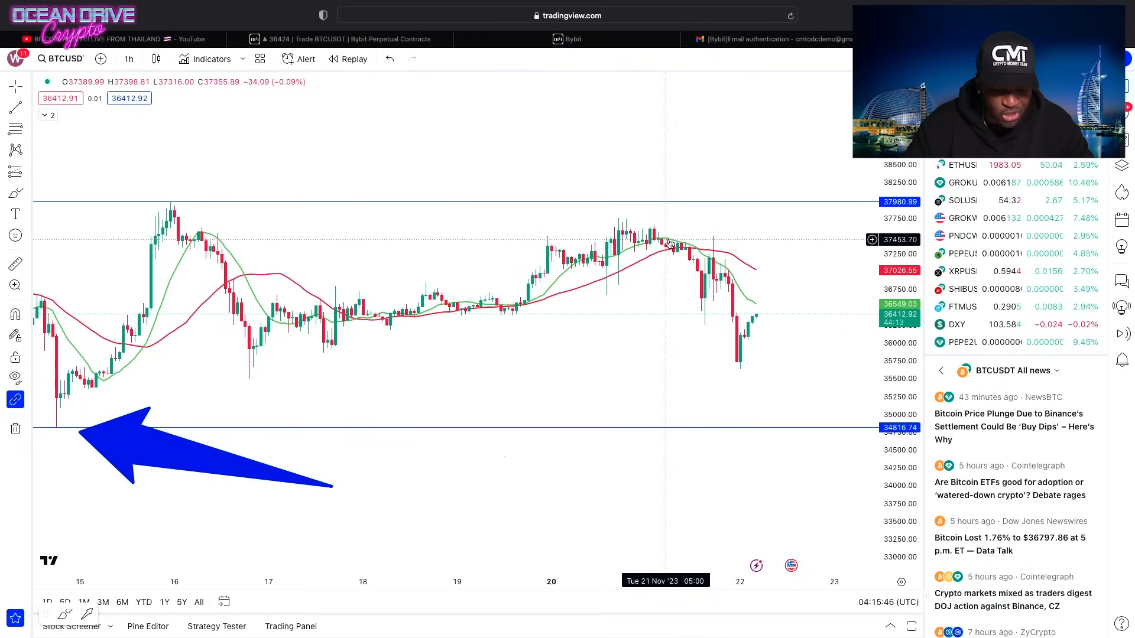
mouse_move(718, 237)
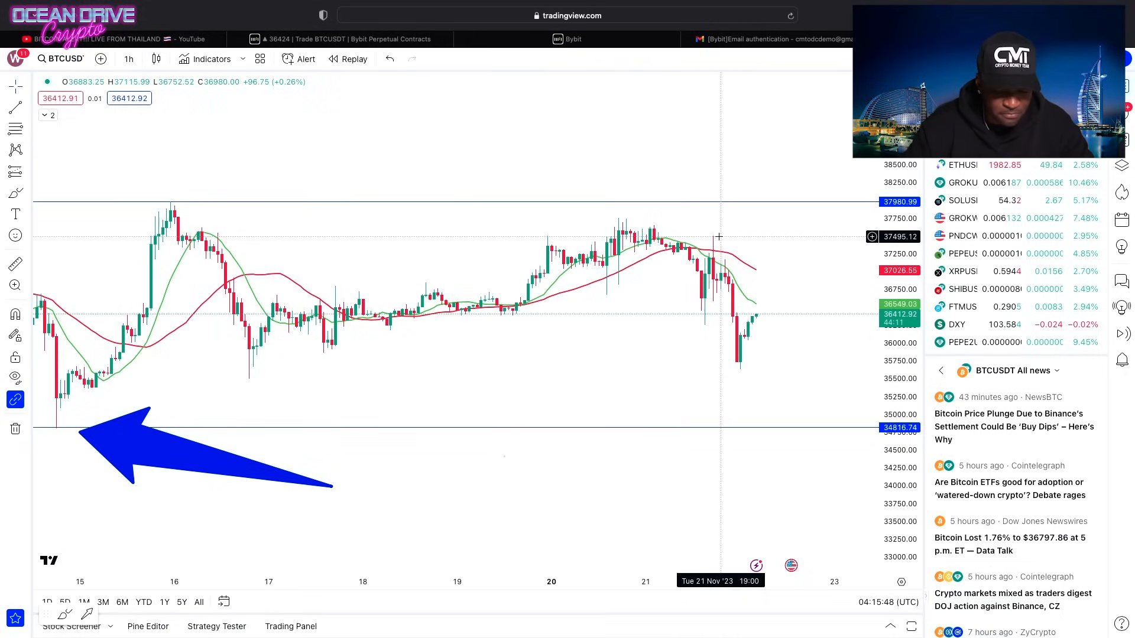
mouse_move(683, 236)
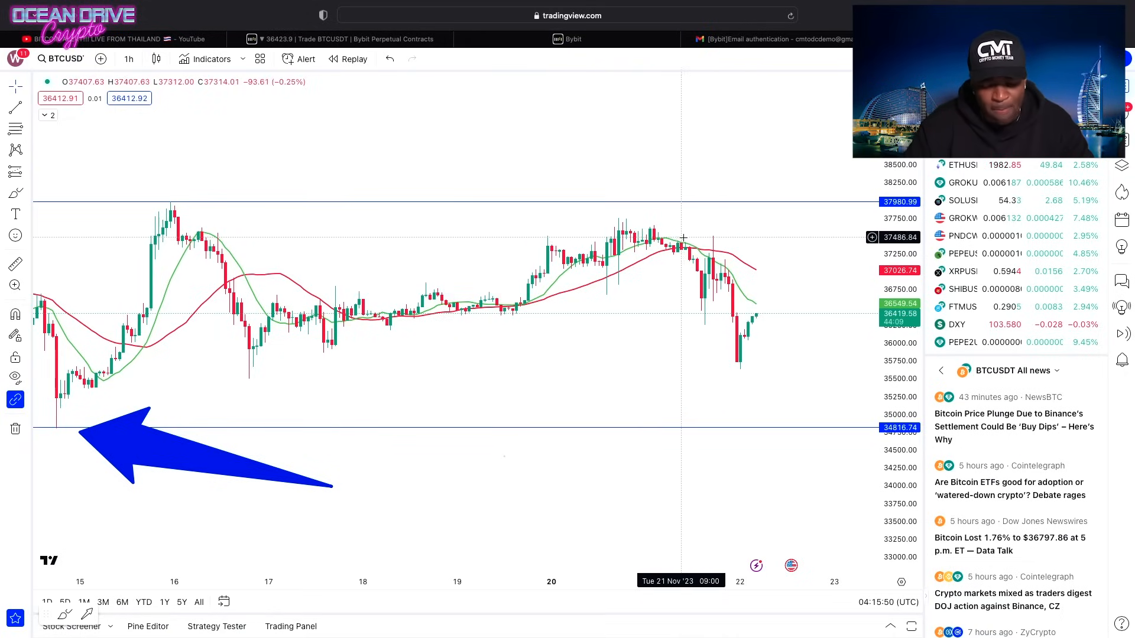
mouse_move(760, 315)
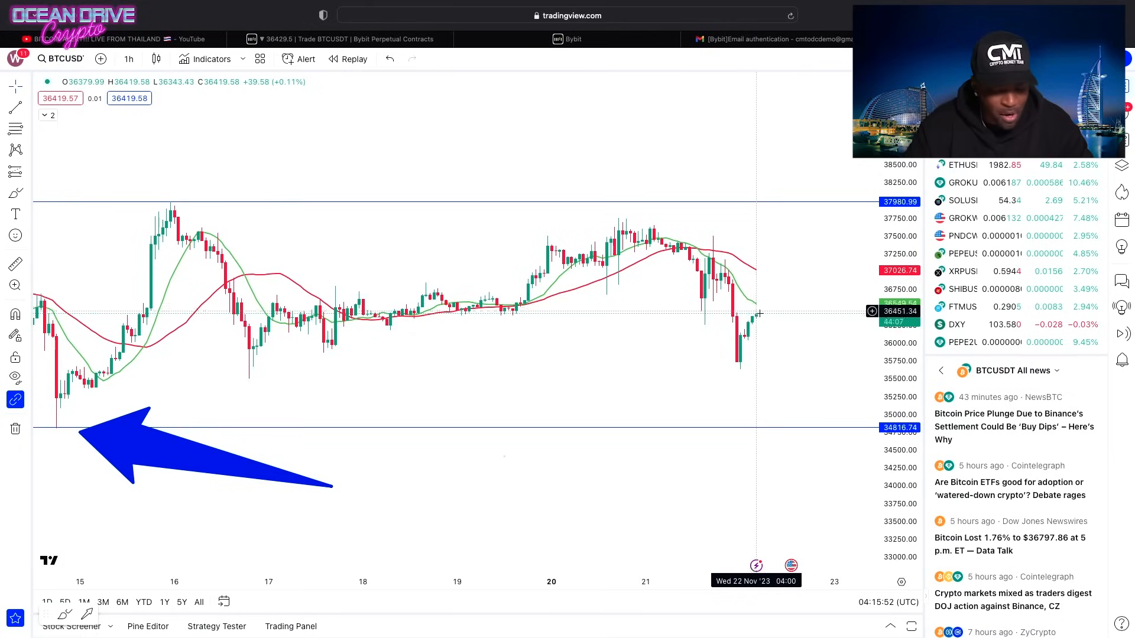
mouse_move(762, 375)
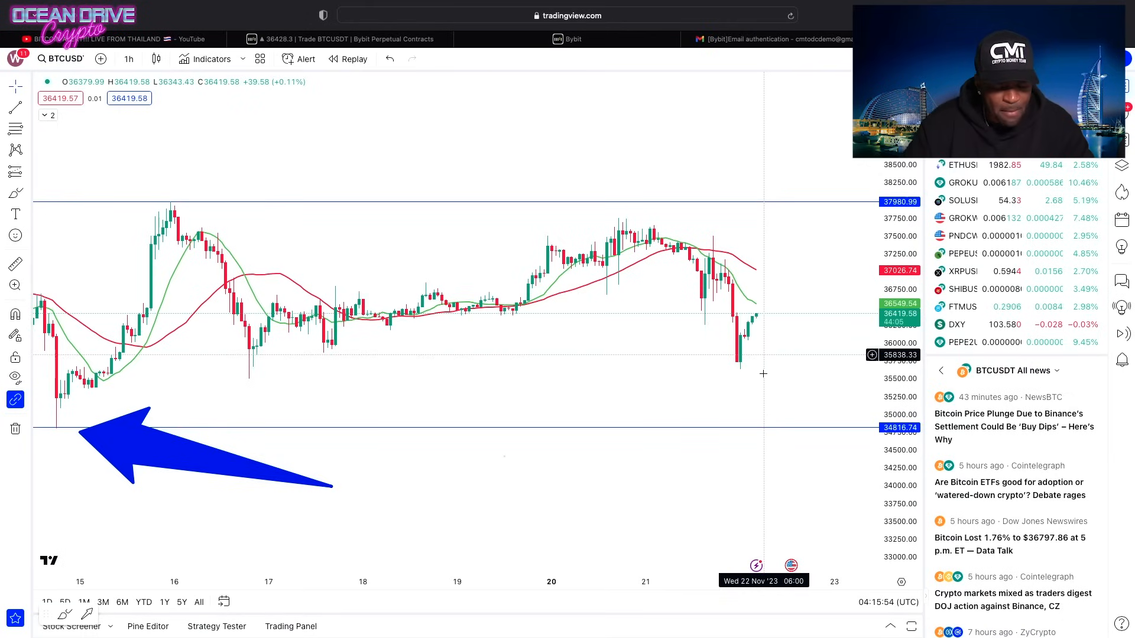
mouse_move(331, 379)
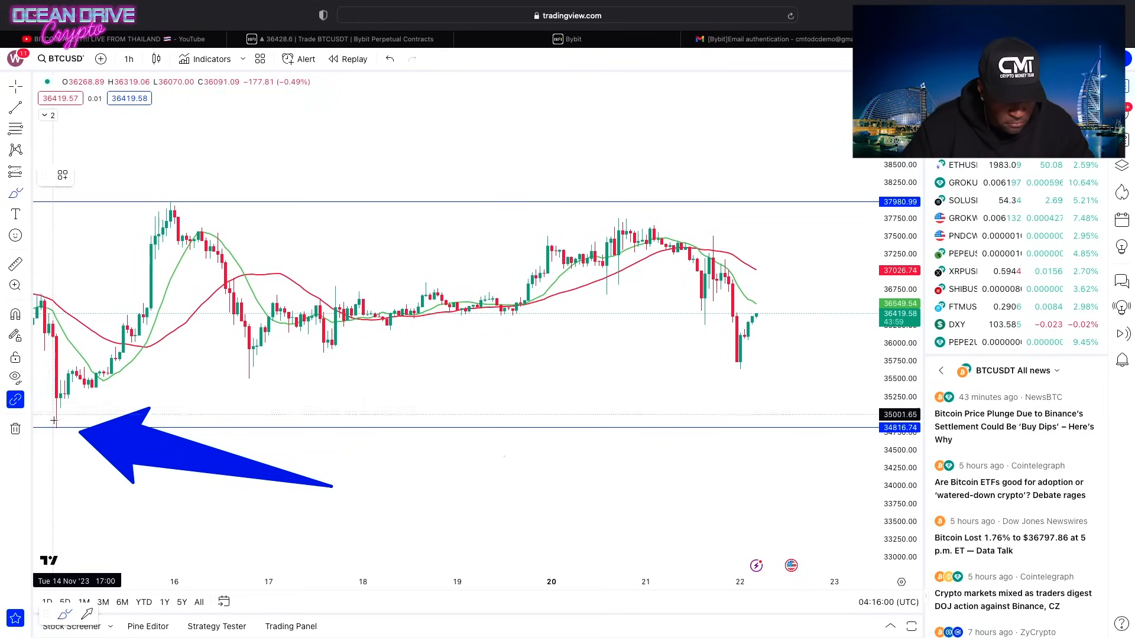
Circle the Nov 14 swing low and sketch a dip to the 34,816 line then a rebound
click(54, 430)
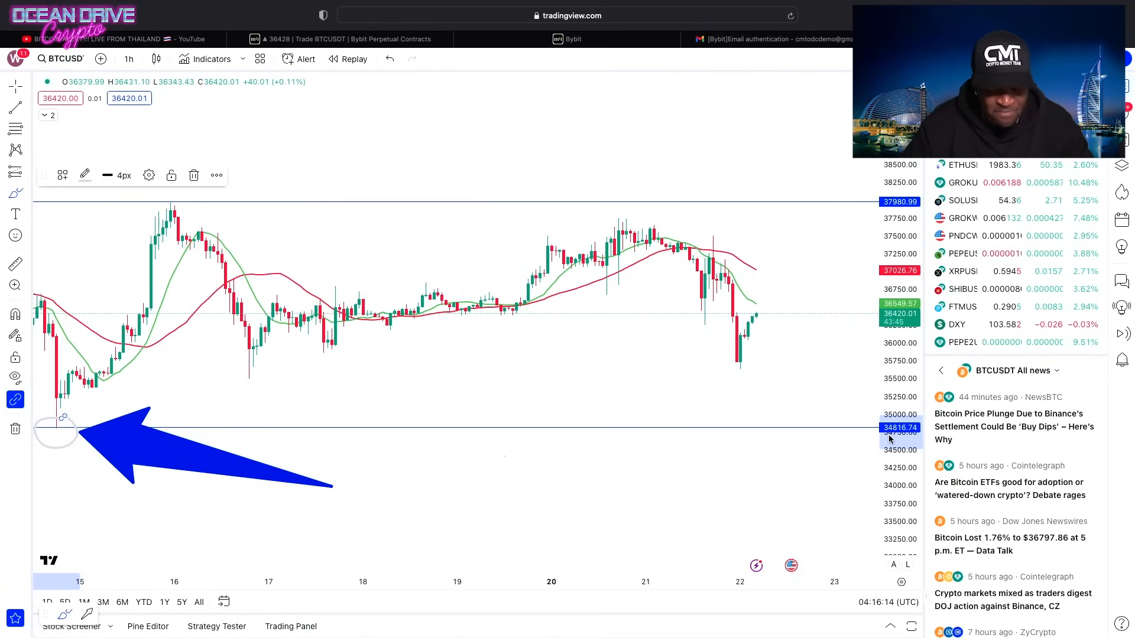
mouse_move(787, 327)
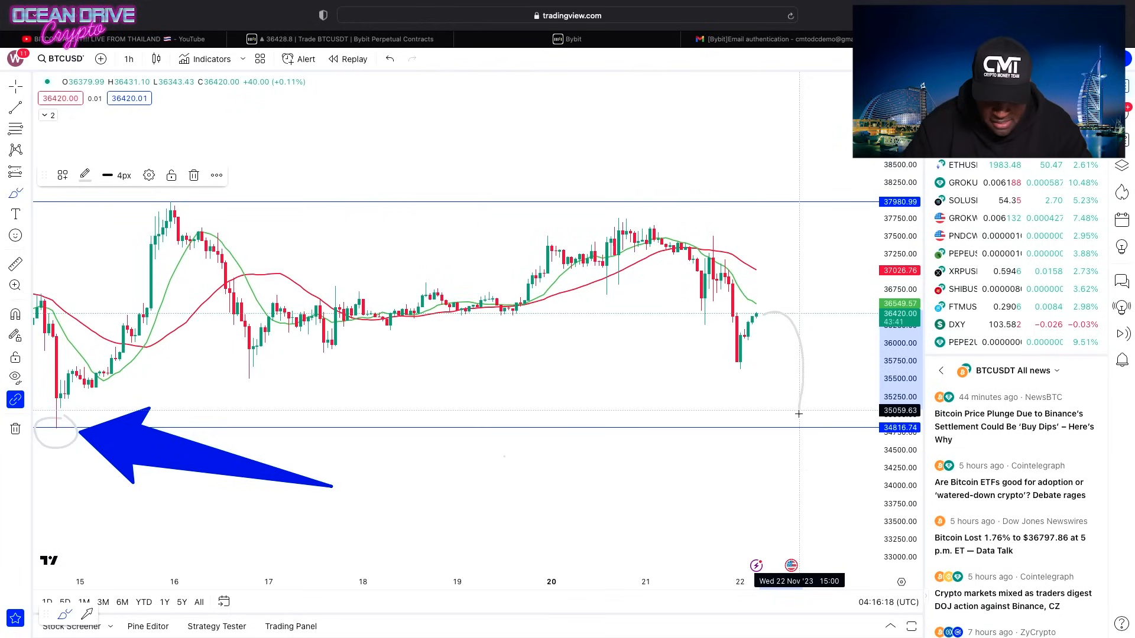
mouse_move(798, 429)
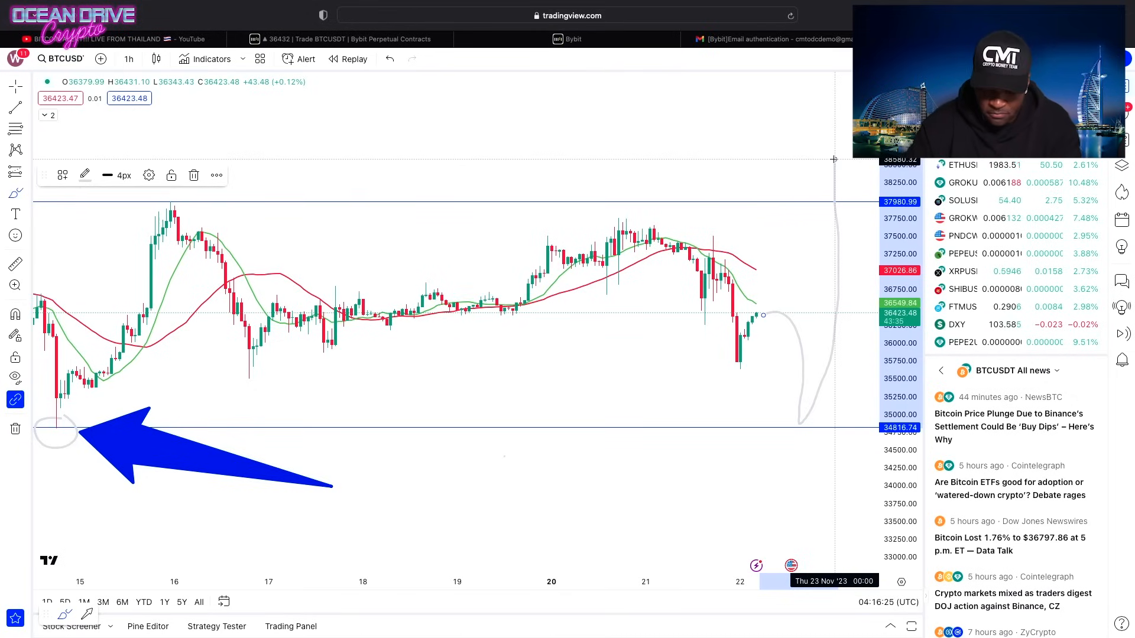
click(344, 38)
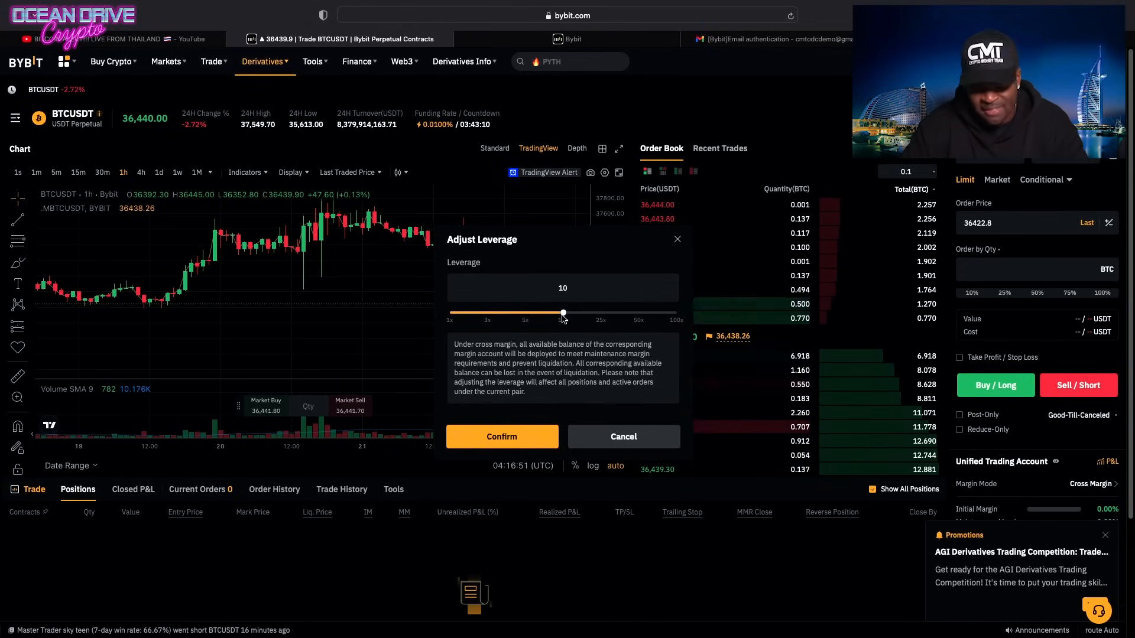
Confirm BTCUSDT perpetual leverage at 10x
click(501, 436)
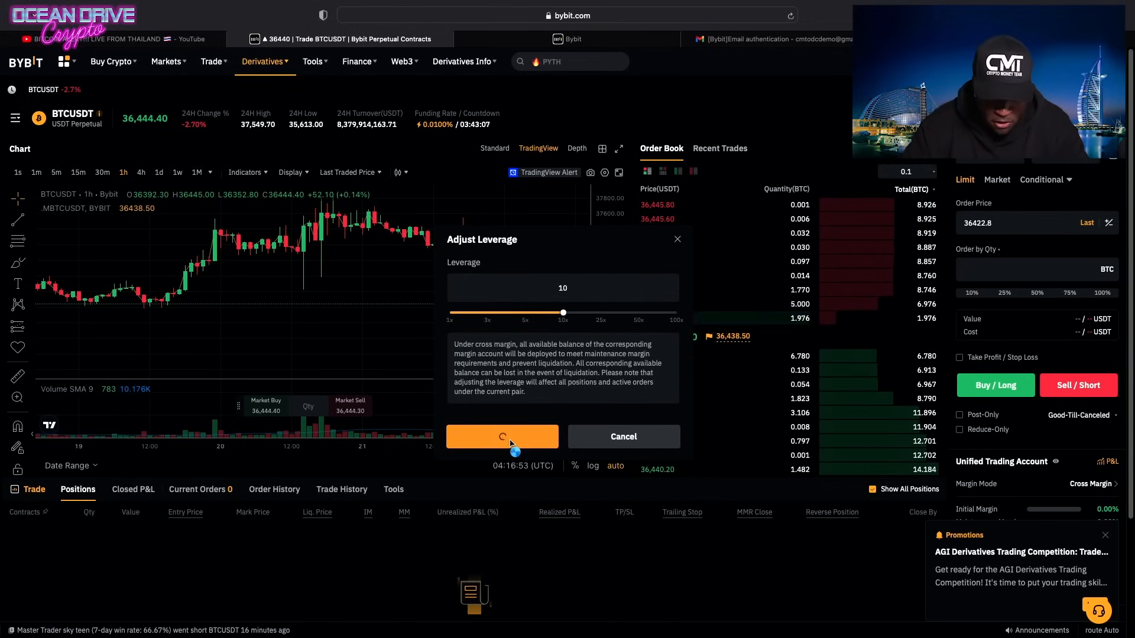
click(502, 436)
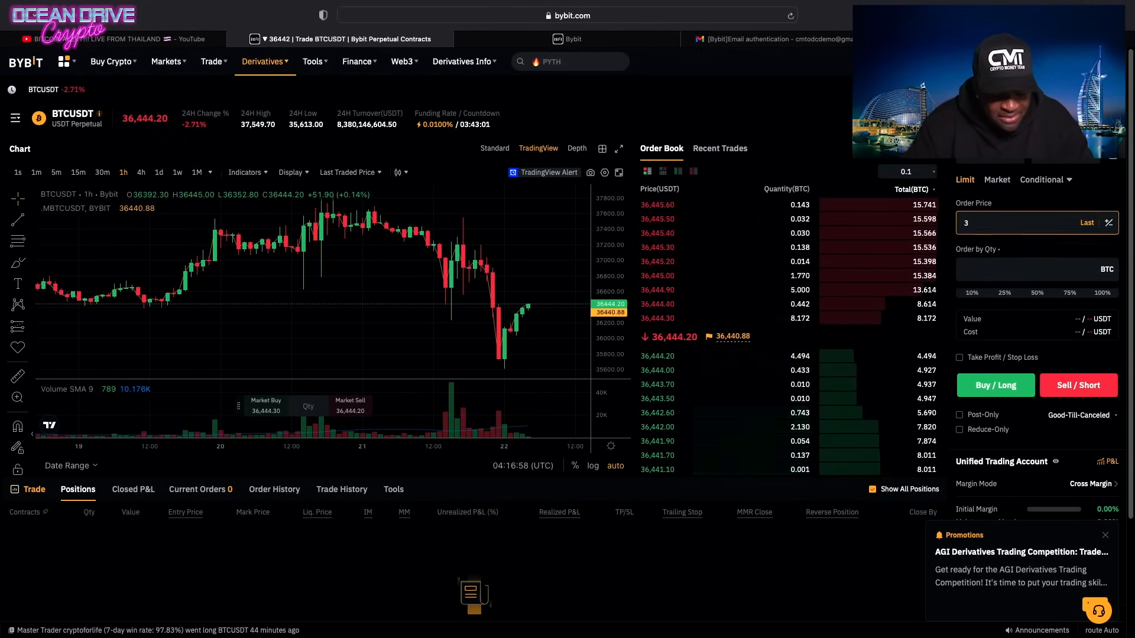
Fill a limit long at 34820 with 100% of balance (0.027 BTC) and hit Buy/Long
text(4820)
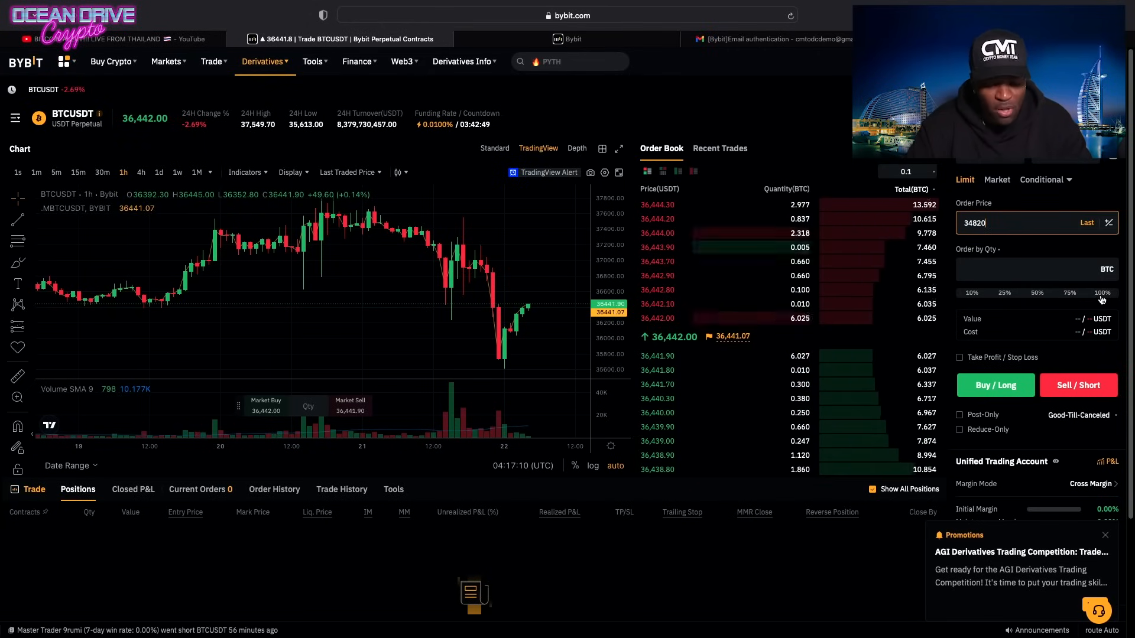
click(1101, 291)
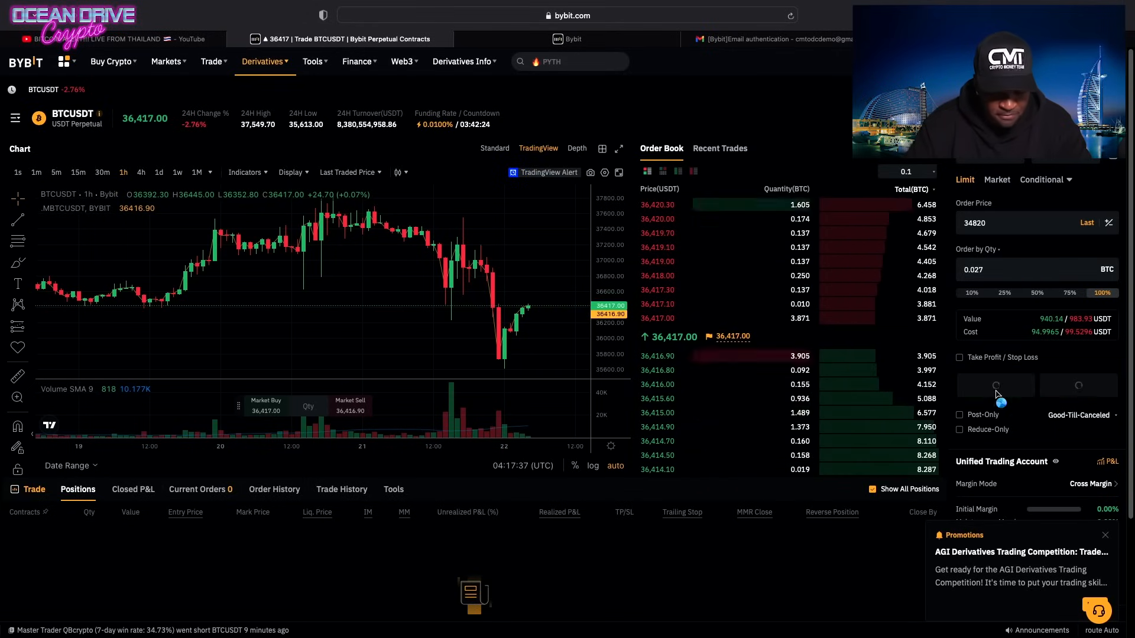
click(994, 384)
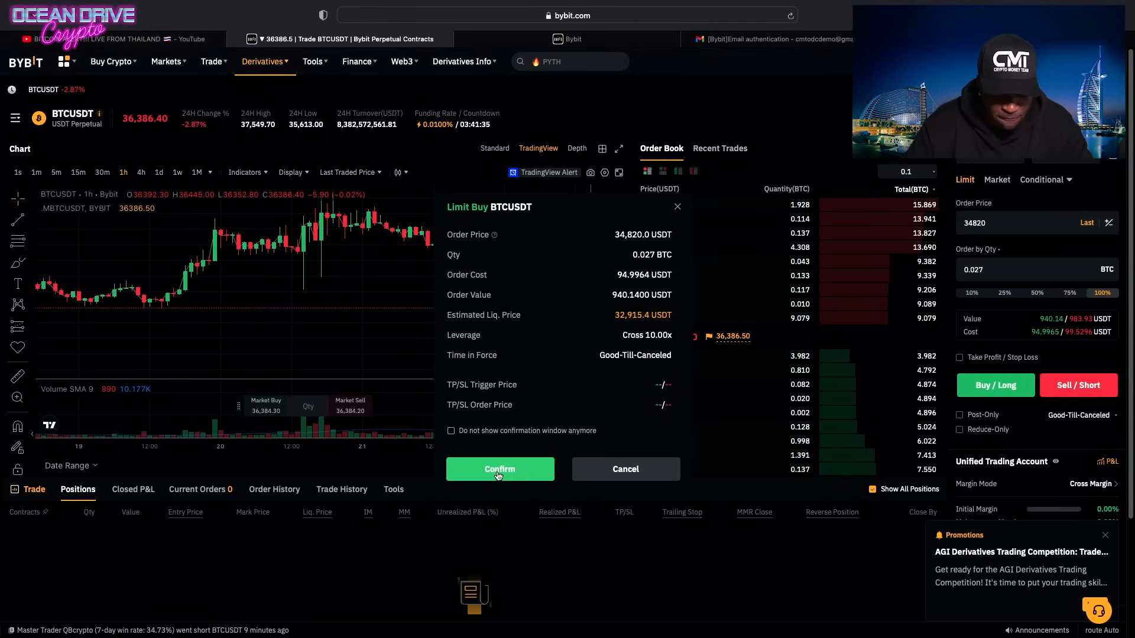
Confirm the limit buy of 0.027 BTC at 34,820 with 10x cross leverage
click(499, 470)
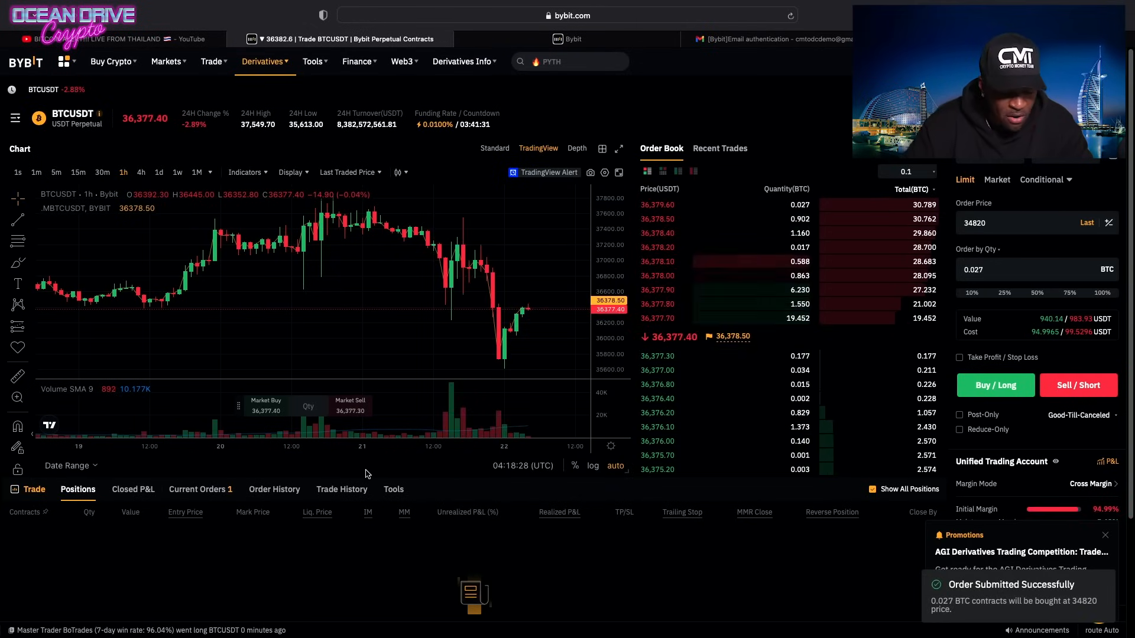
Show the active orders list with the 0.027 BTC limit long at 34,820.0, unfilled
click(196, 489)
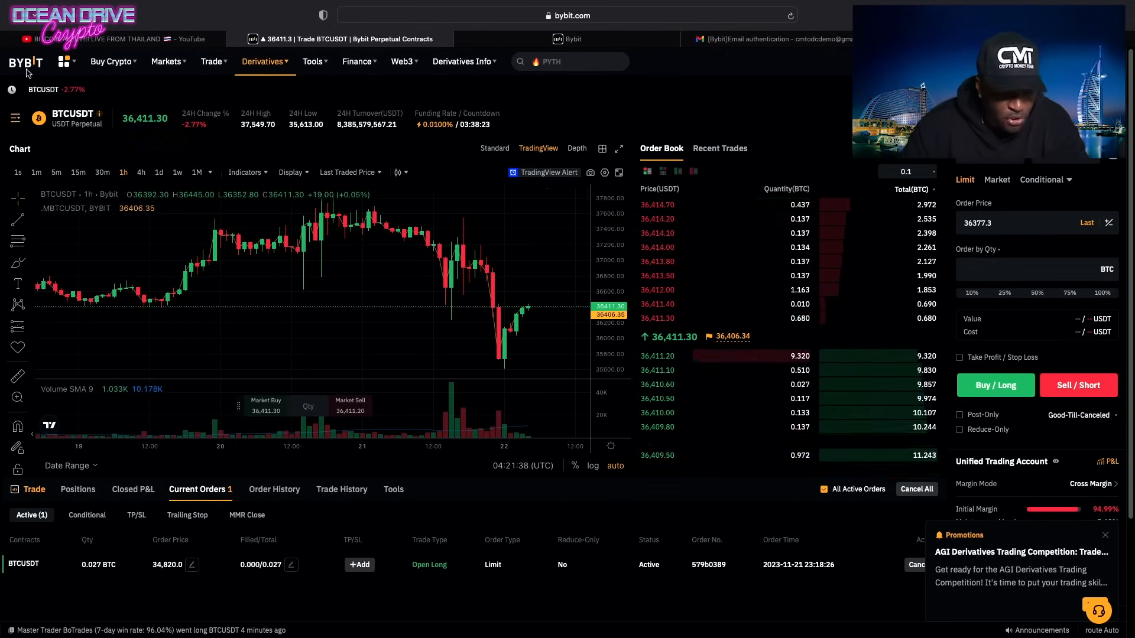
Return to the homepage and reach Bybit Web3 via Discover More Products
click(25, 61)
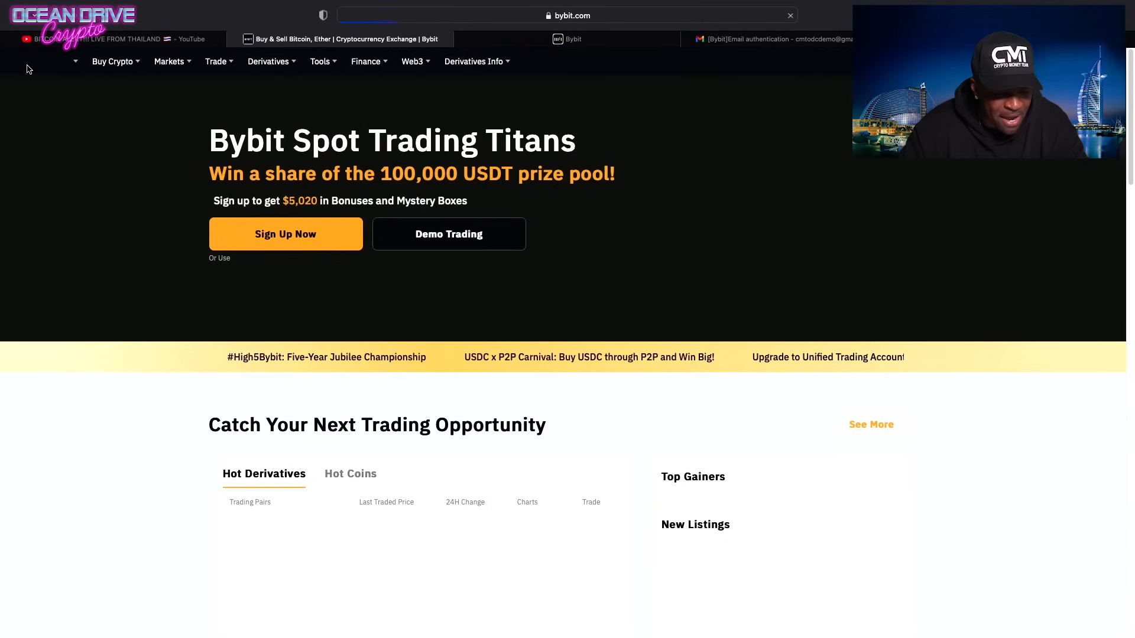
scroll(down, 3)
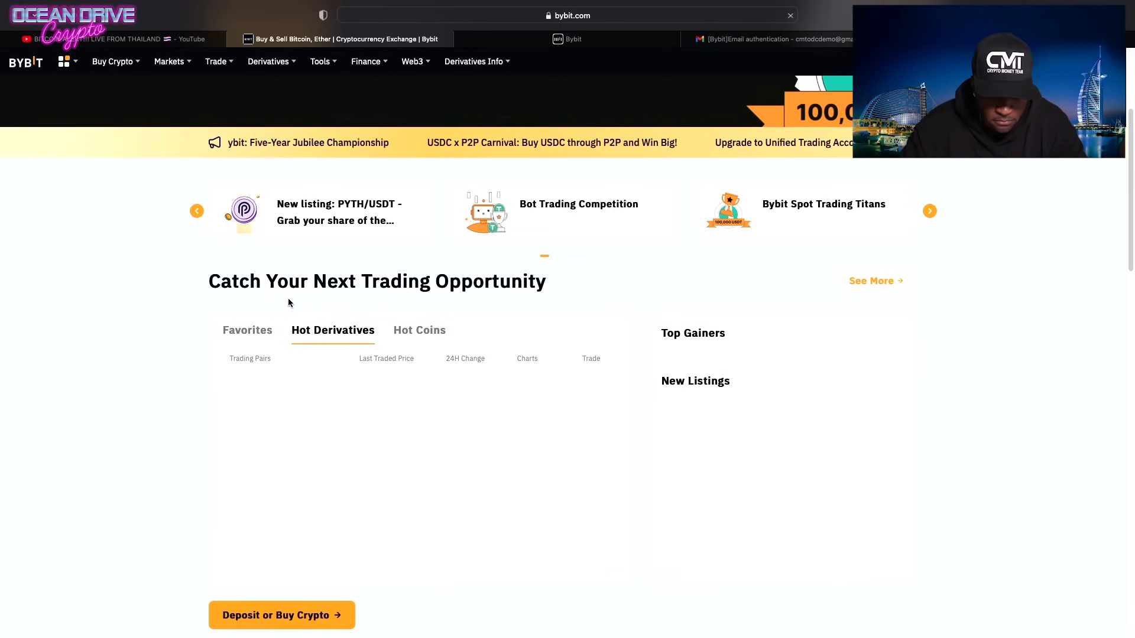
scroll(down, 3)
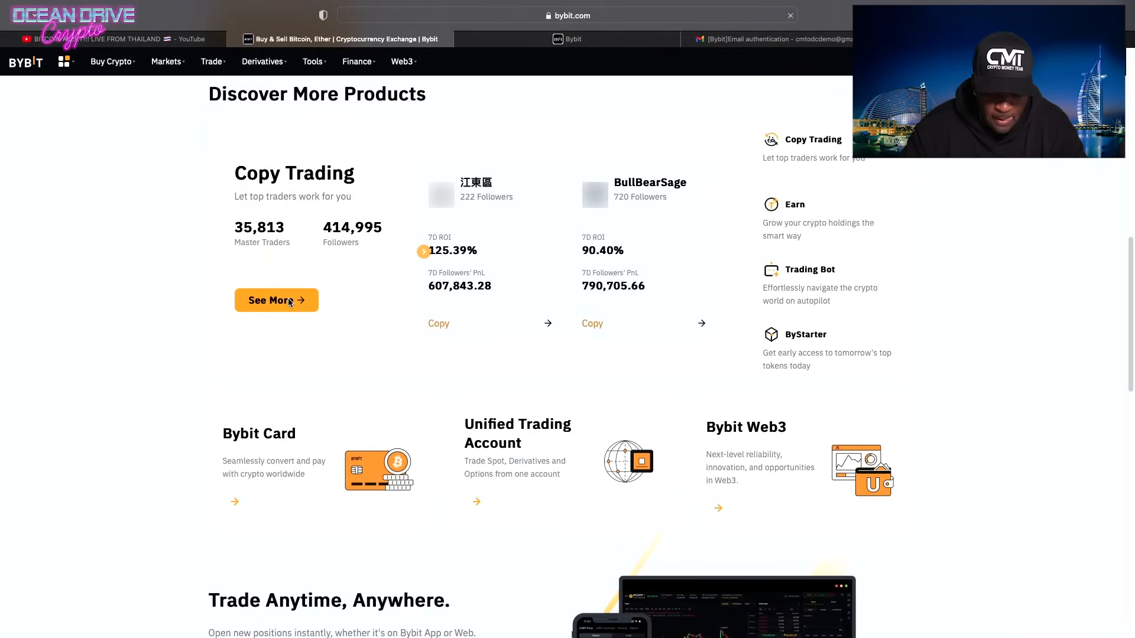
scroll(down, 3)
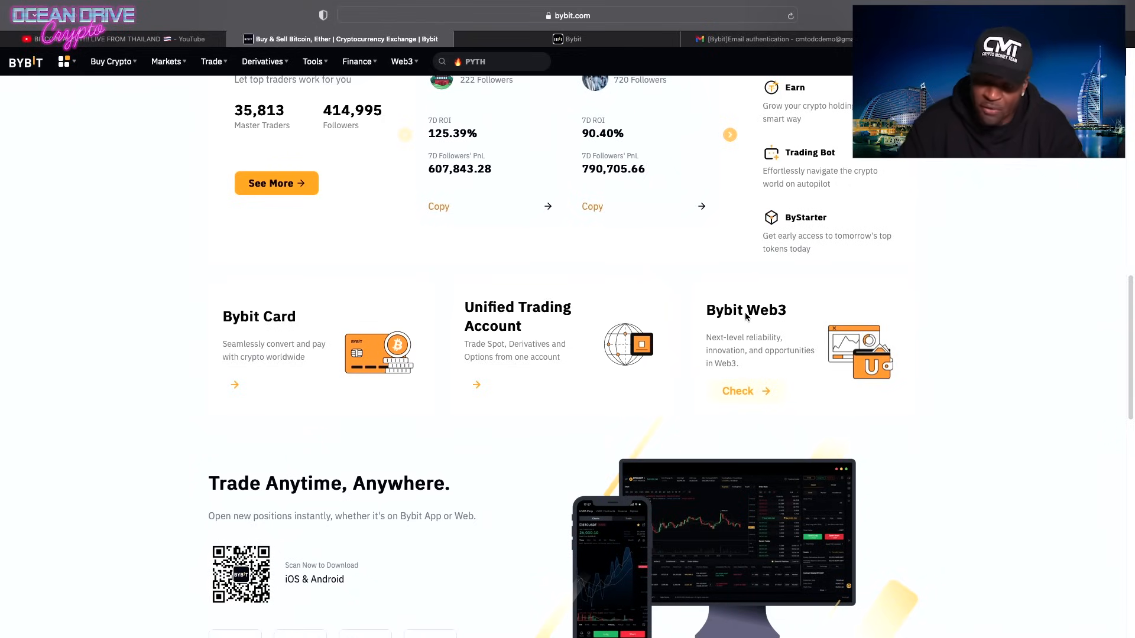
click(738, 391)
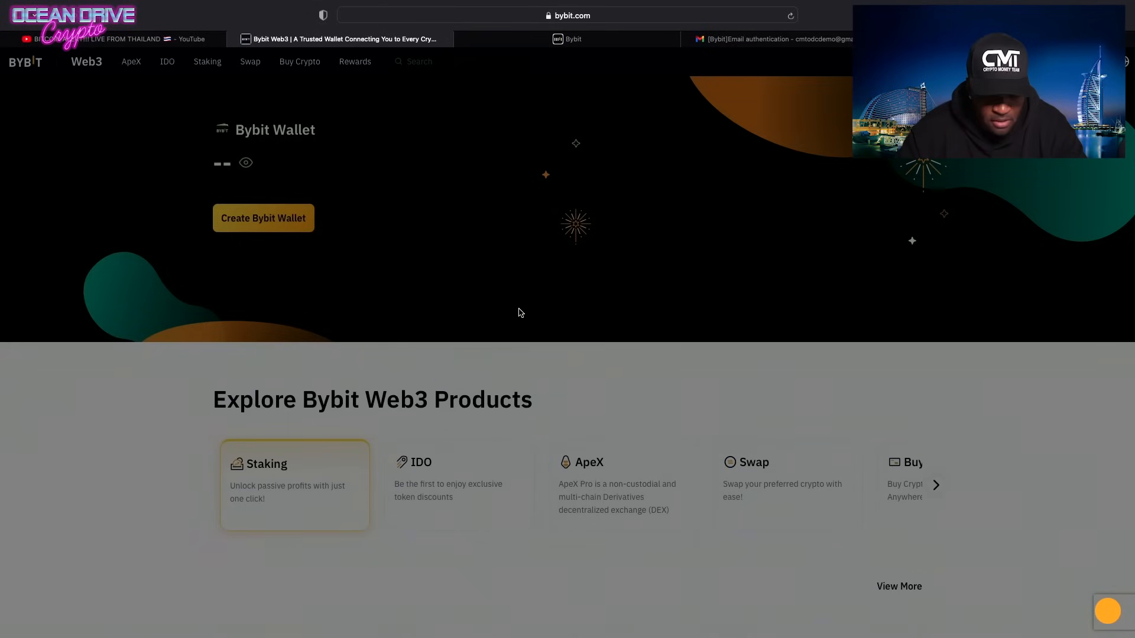
Dismiss the wallet popup and launch ApeX BTCUSD trading from the Web3 products
click(263, 218)
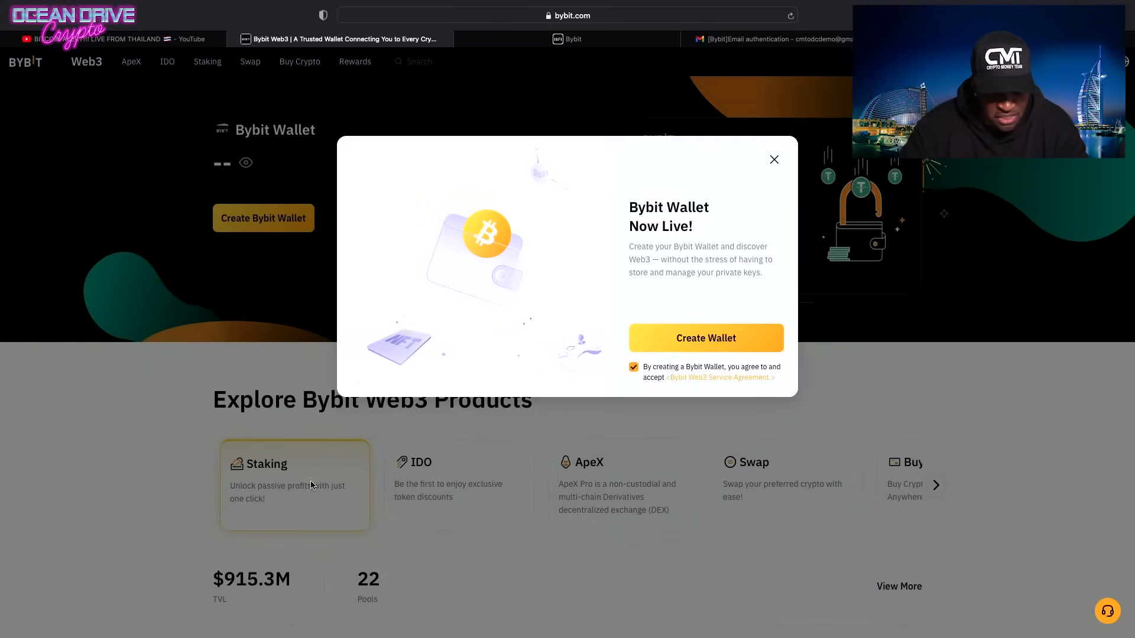
click(773, 160)
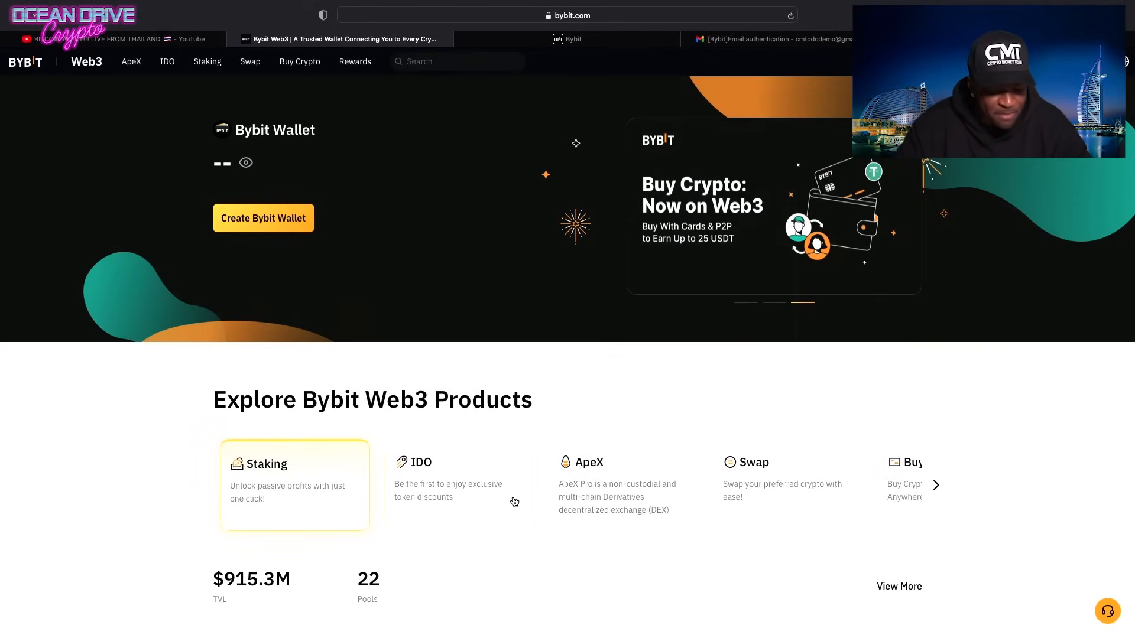
scroll(down, 3)
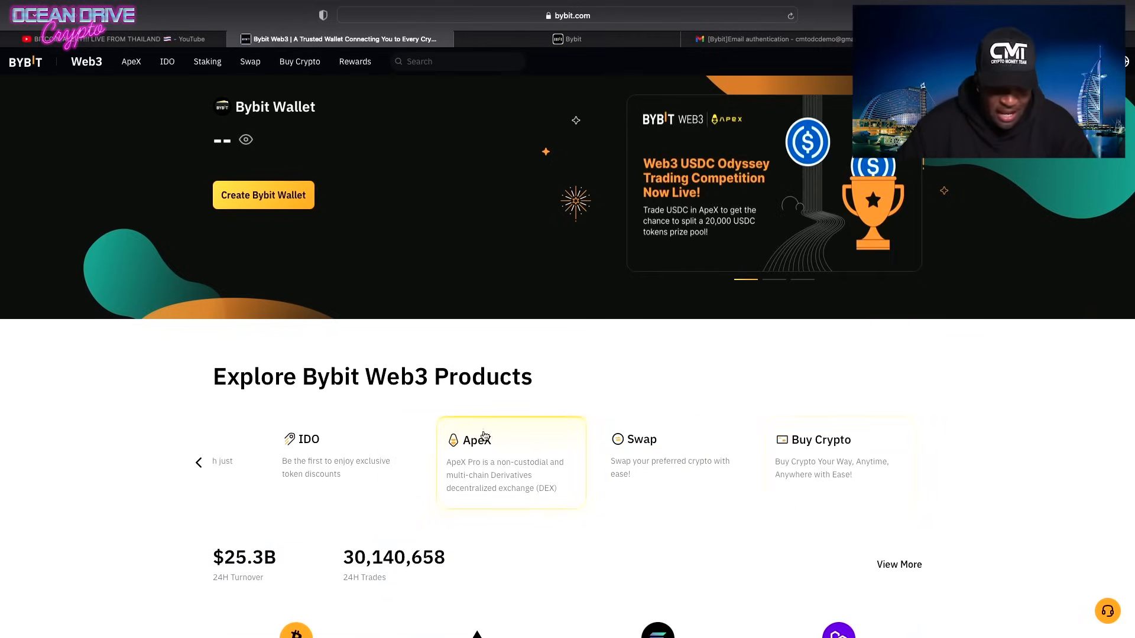
scroll(down, 3)
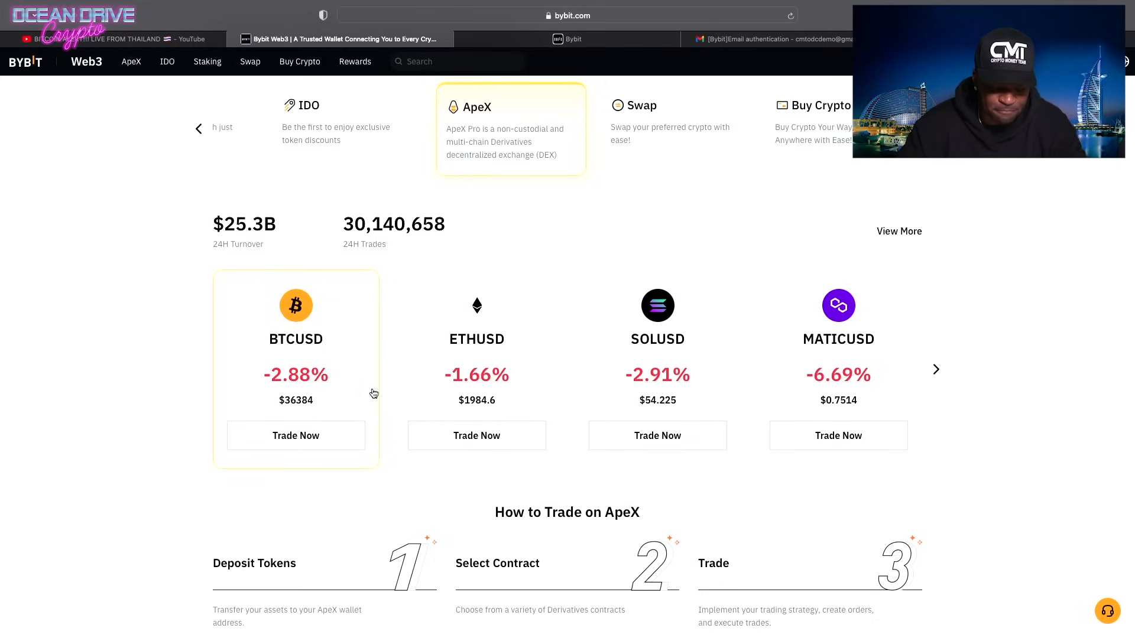
mouse_move(283, 439)
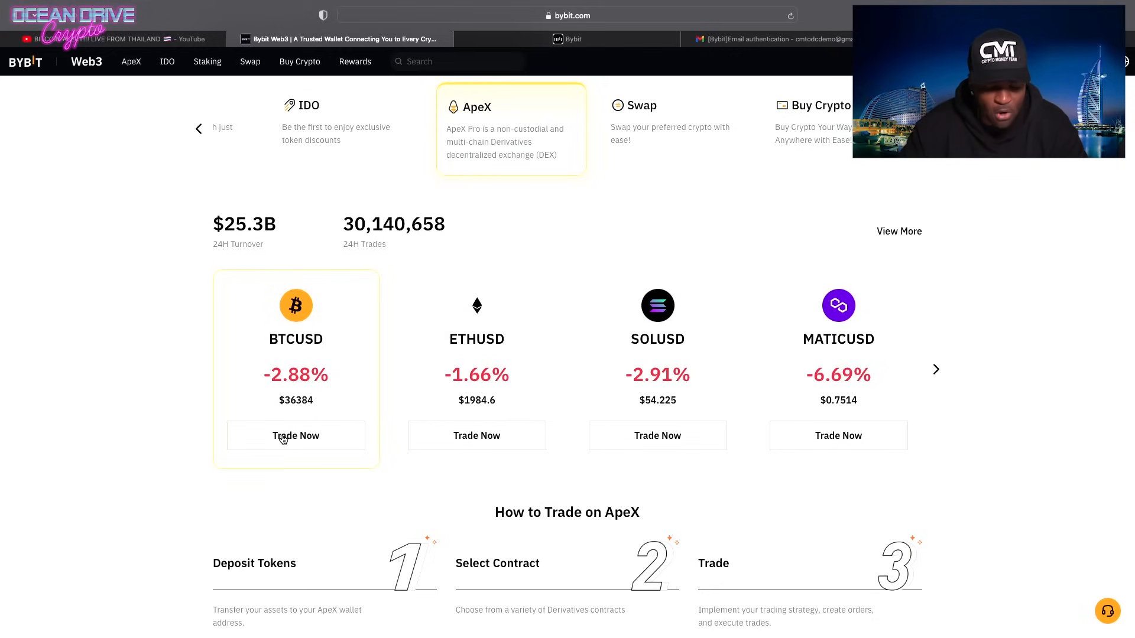
click(295, 435)
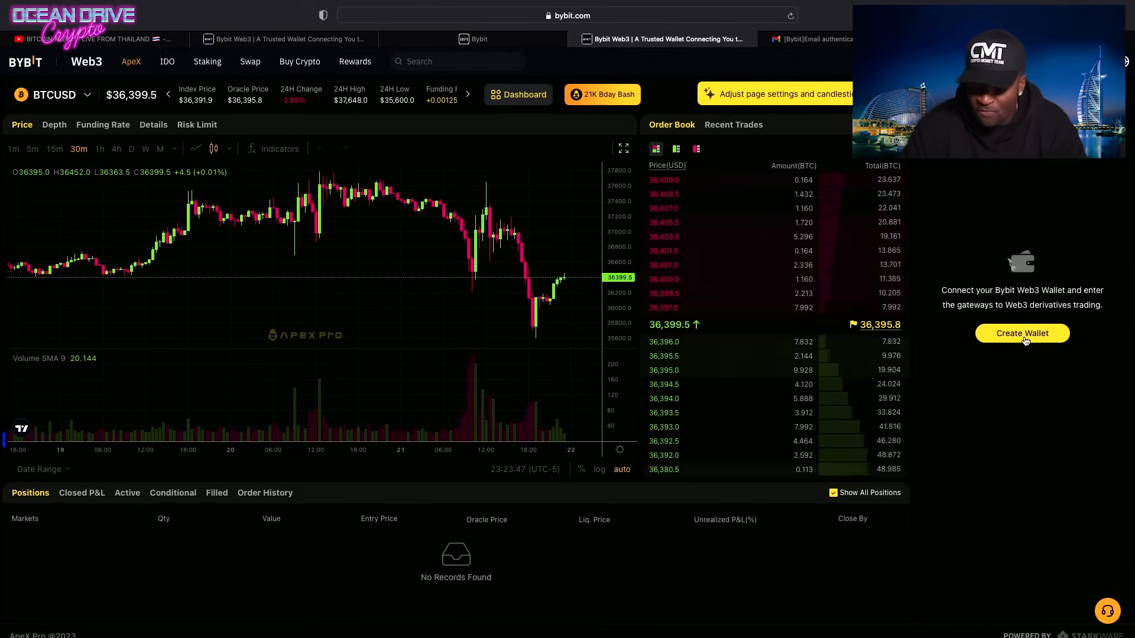
mouse_move(560, 257)
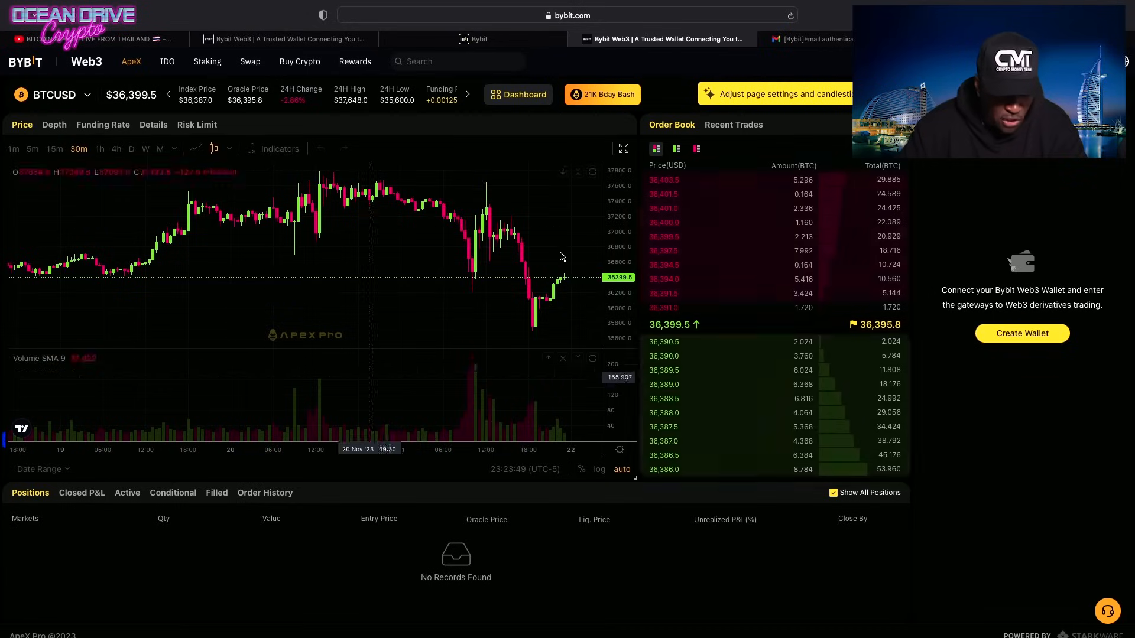
mouse_move(512, 357)
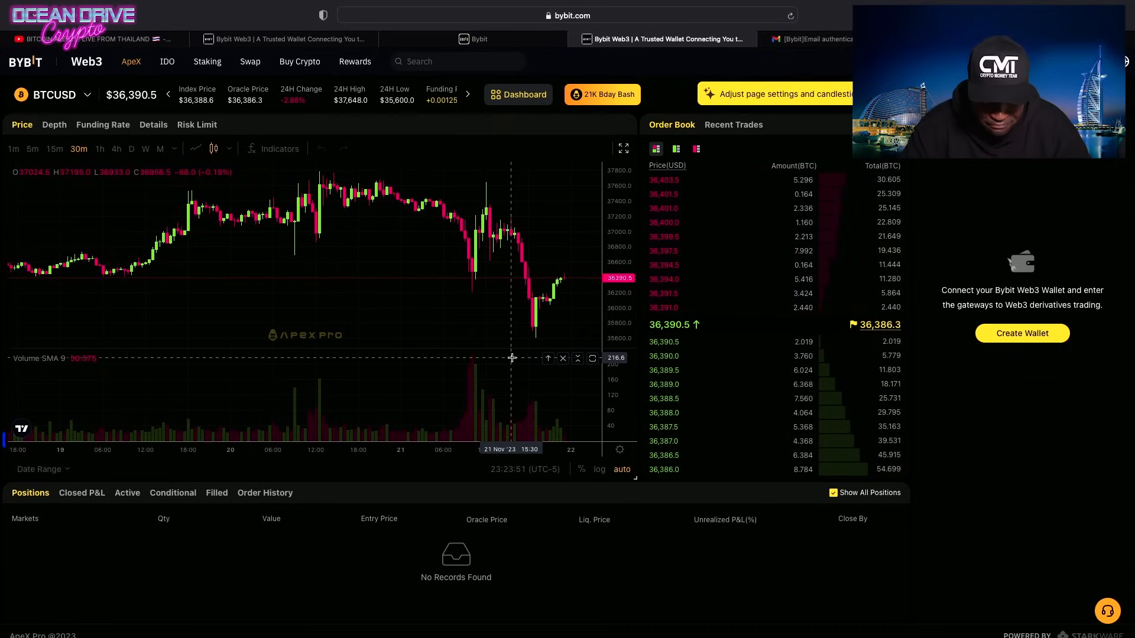